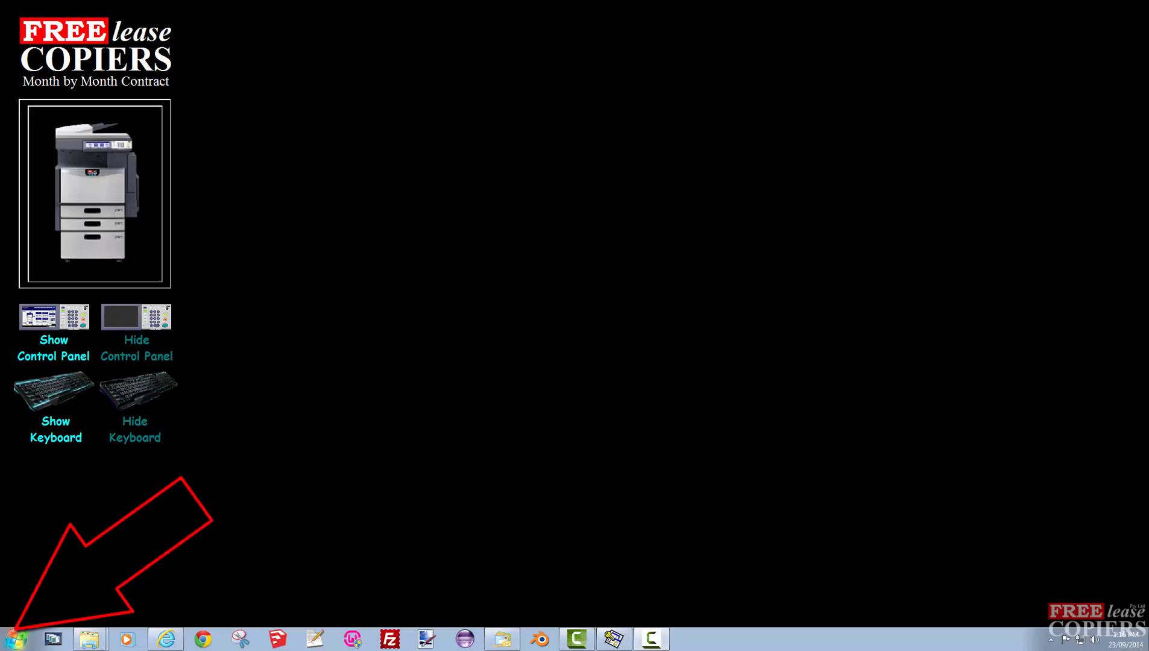
# Check the computer's system properties from the Start menu, then close the window
pyautogui.click(13, 637)
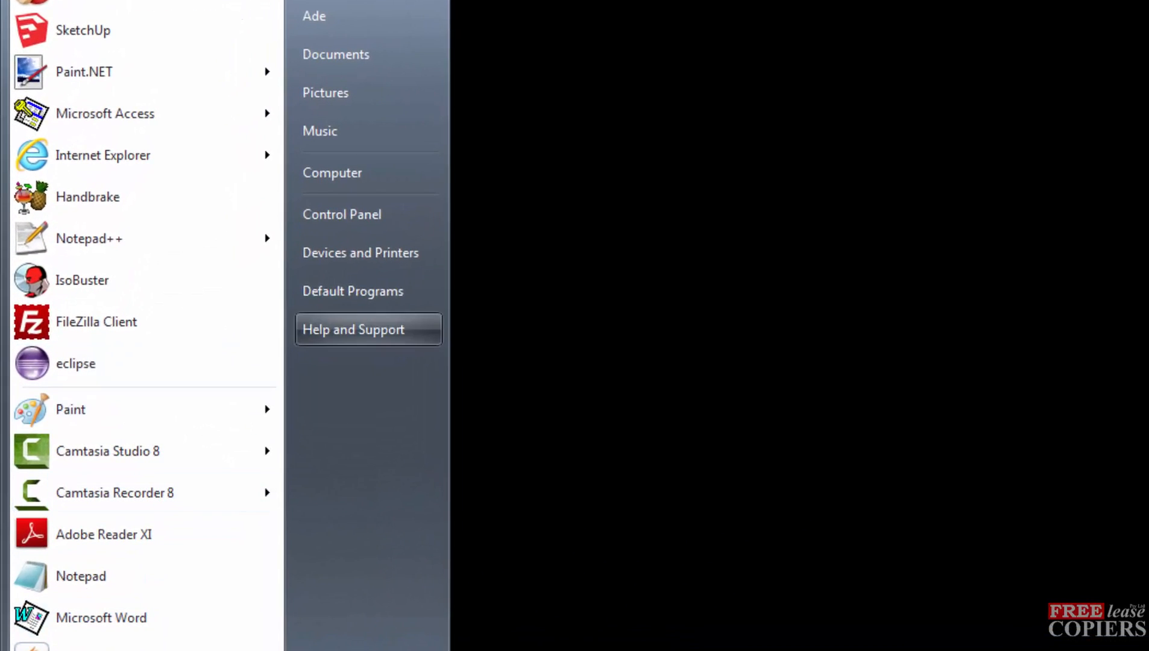
pyautogui.rightClick(331, 172)
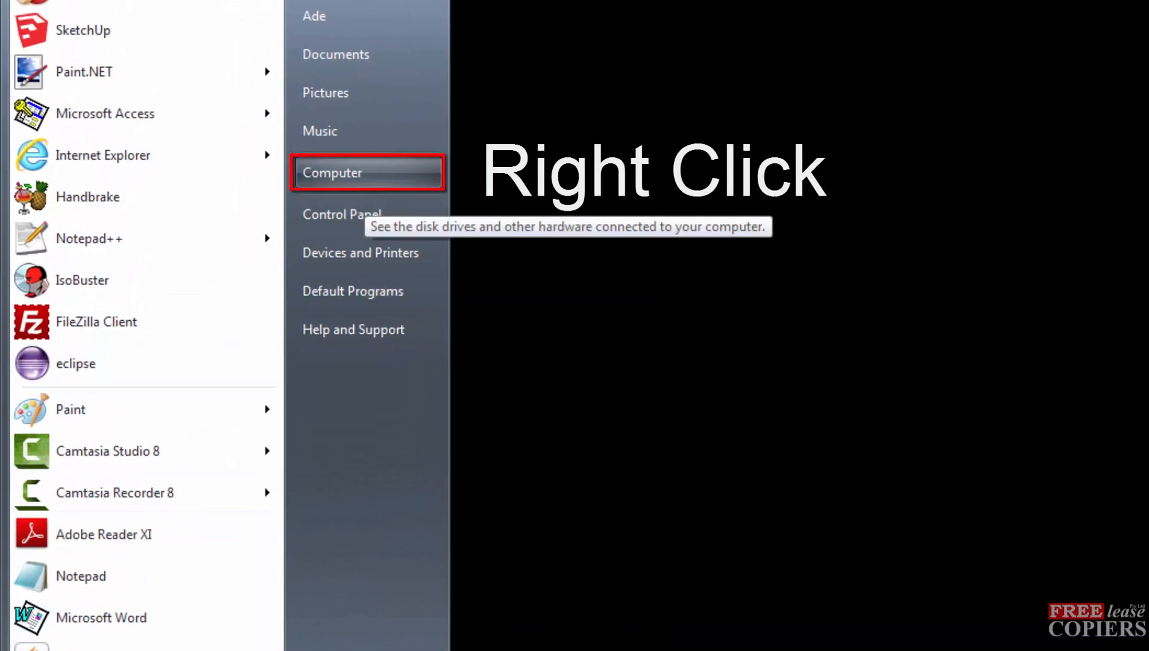
pyautogui.rightClick(332, 173)
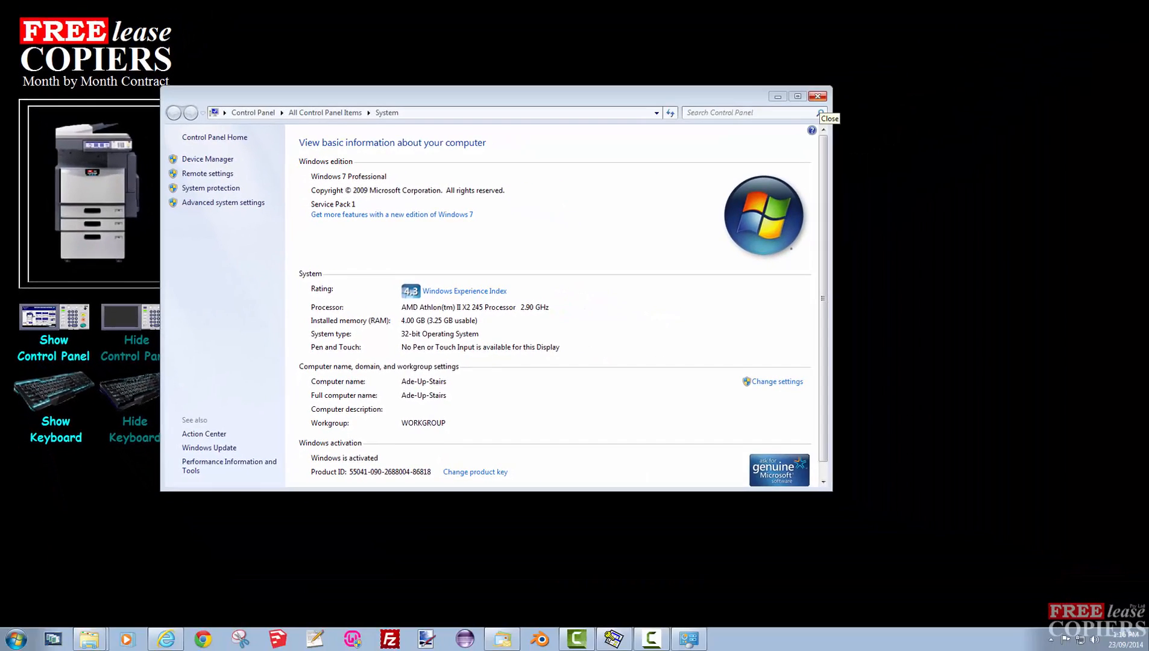
pyautogui.click(817, 96)
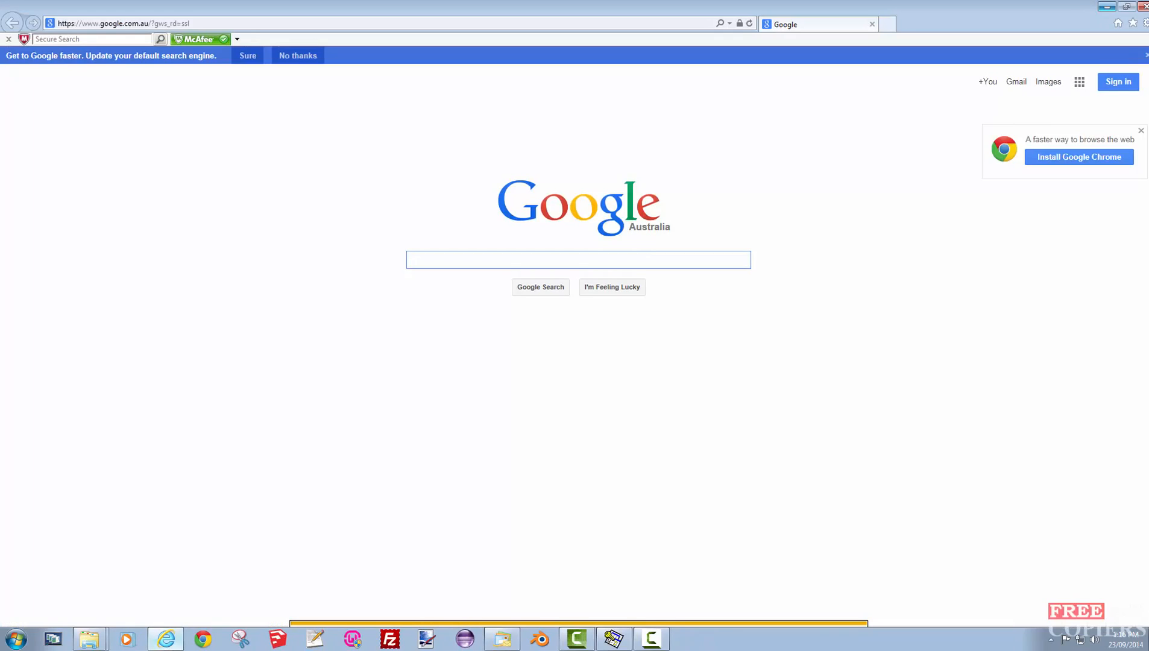
# Search Google for 'eid.toshiba' and locate the Toshiba Photocopiers result
pyautogui.click(579, 259)
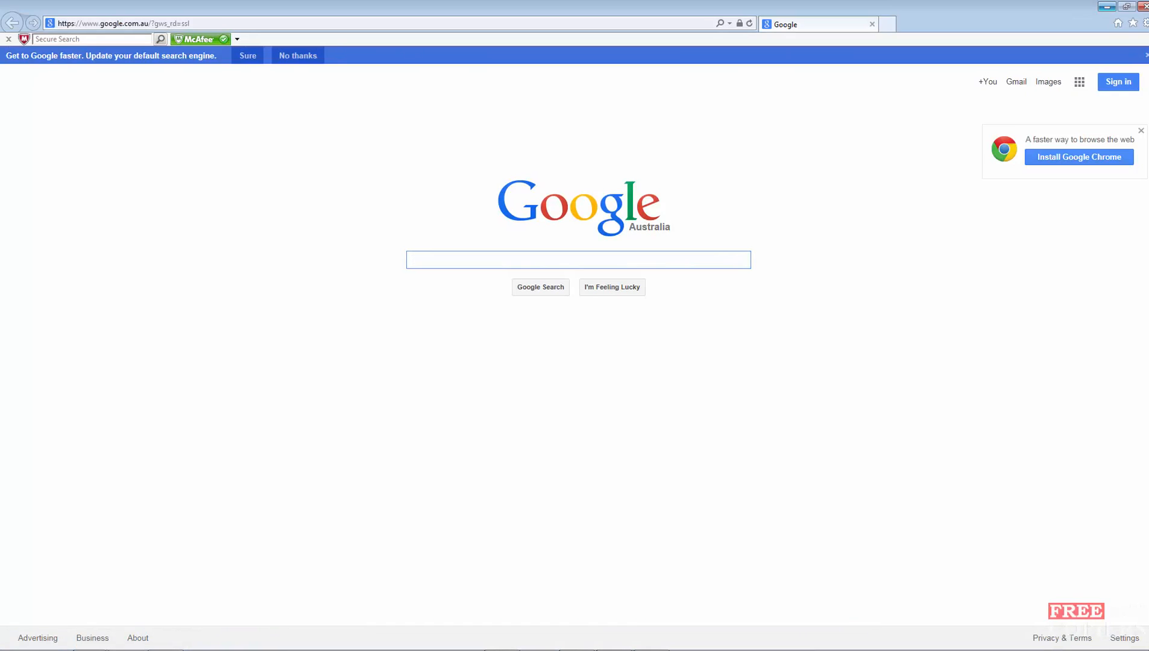
pyautogui.write('eid.')
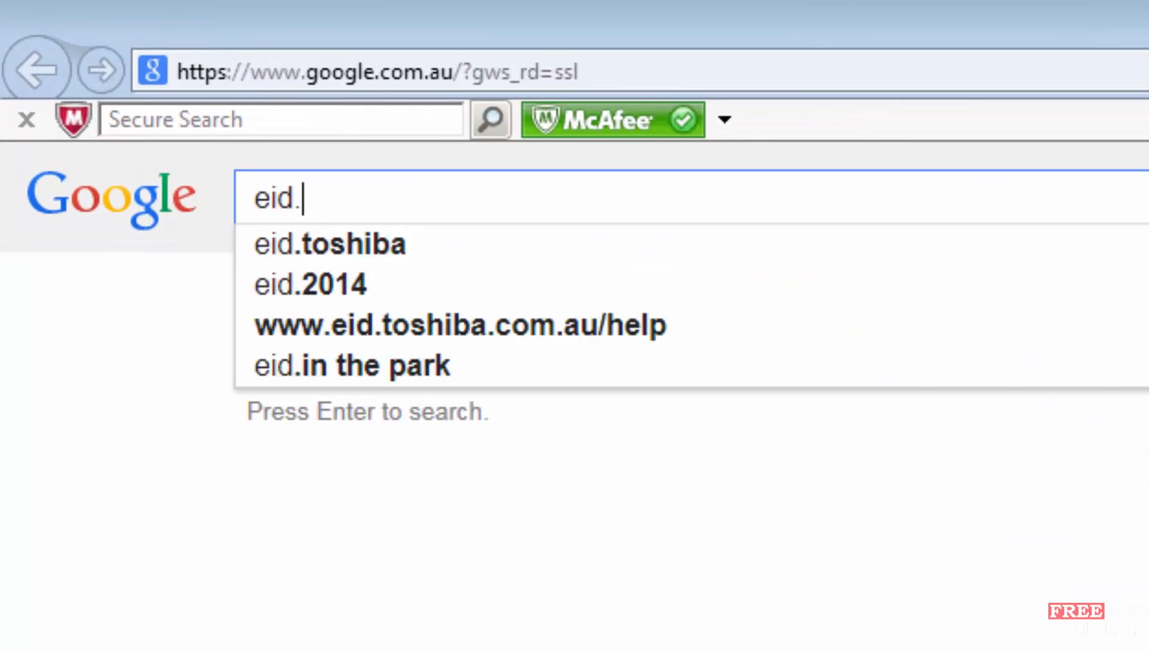
pyautogui.write('toshib')
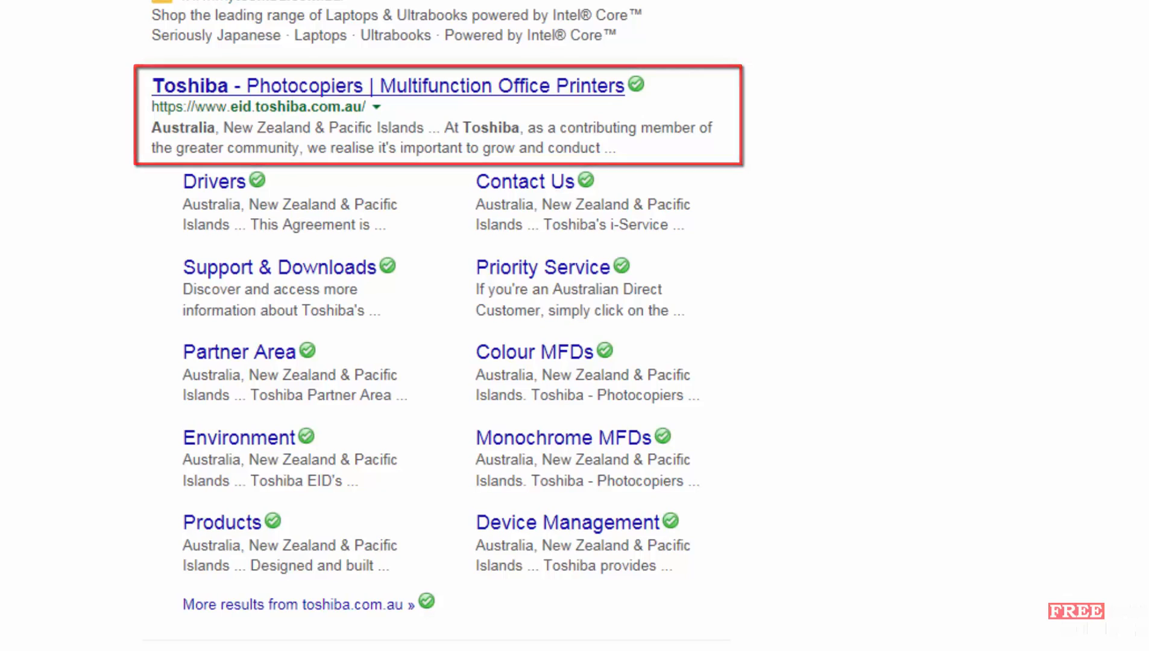
pyautogui.scroll(3)
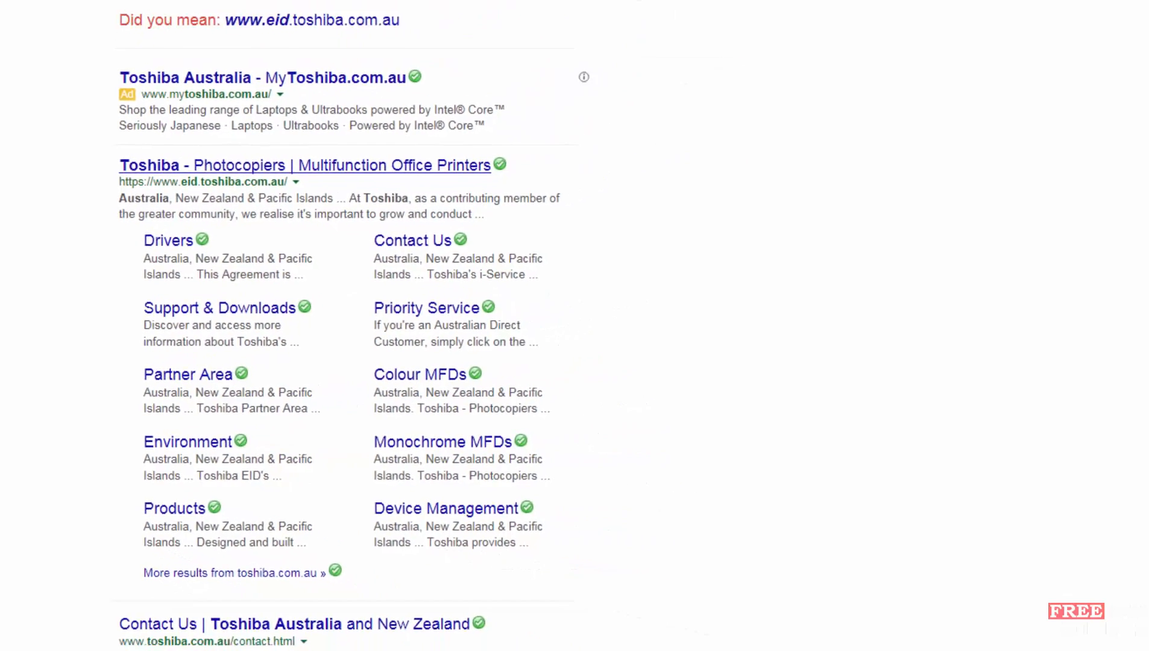
# Go to the Toshiba site's driver downloads and accept the licence agreement
pyautogui.click(305, 165)
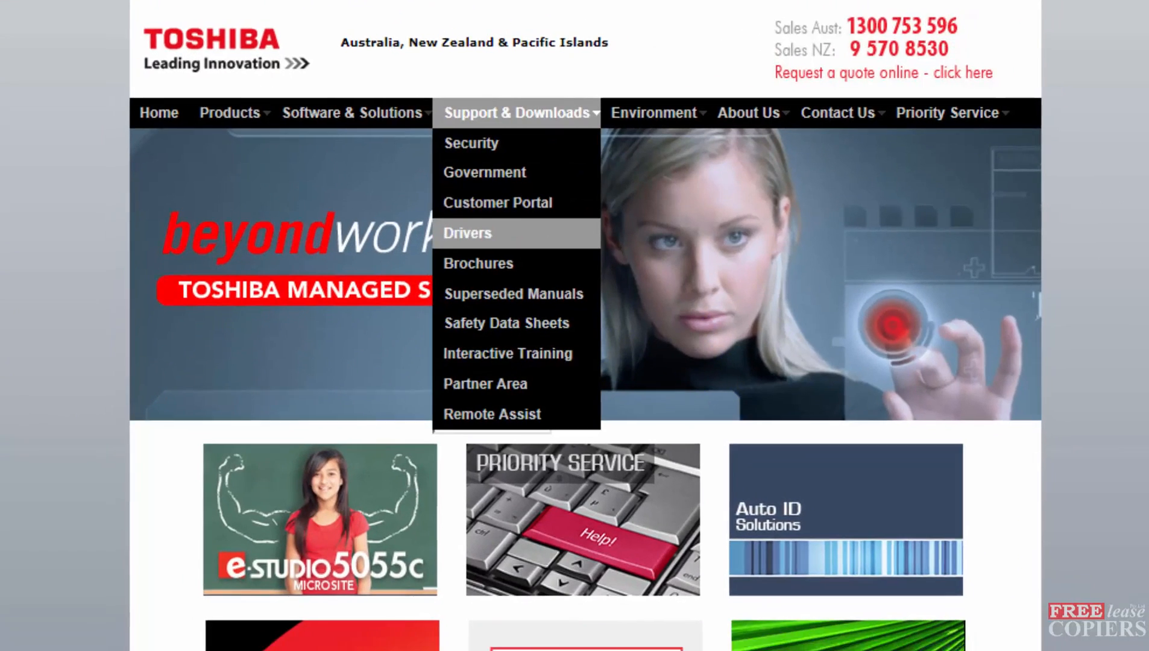
pyautogui.click(467, 233)
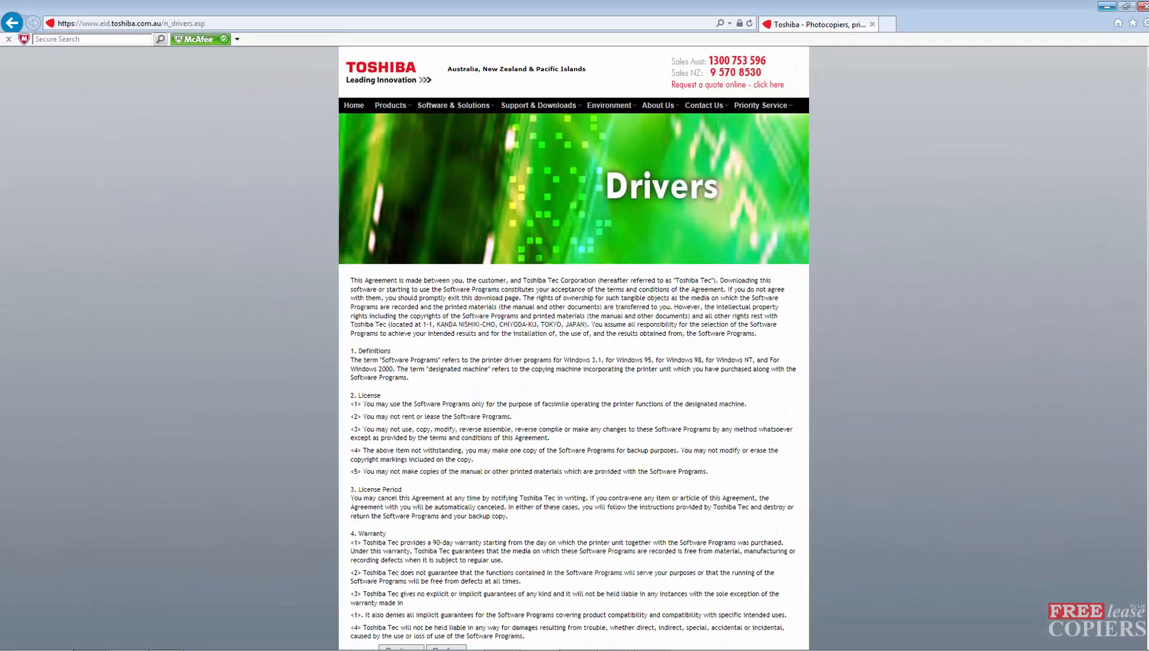
pyautogui.scroll(-3)
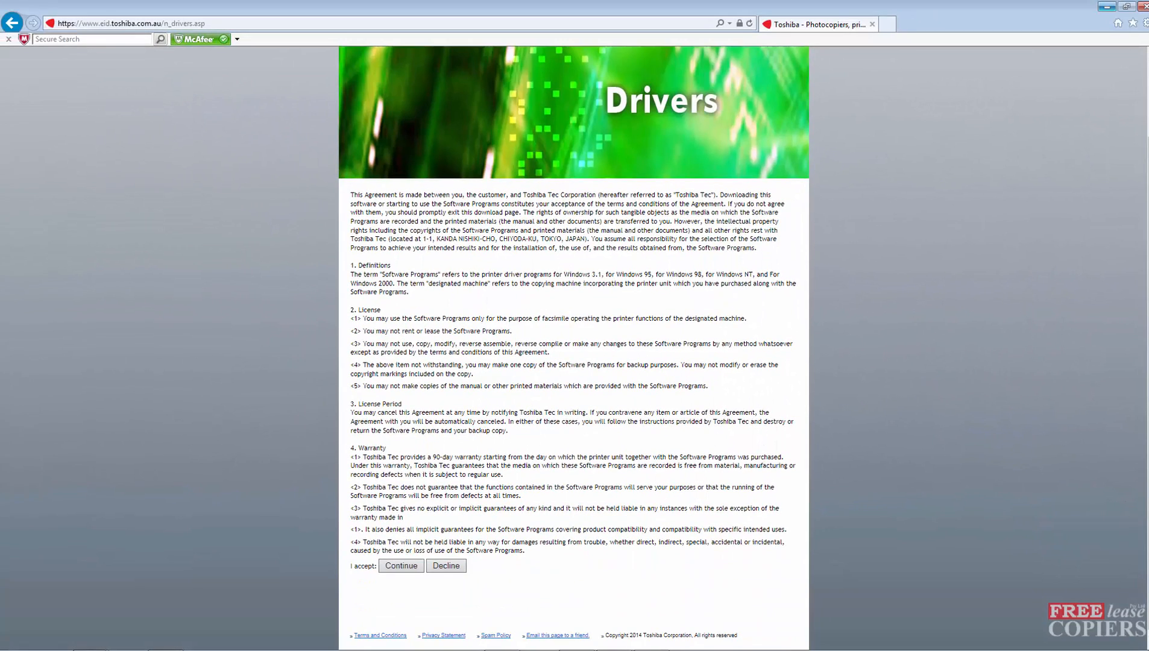
pyautogui.moveTo(400, 566)
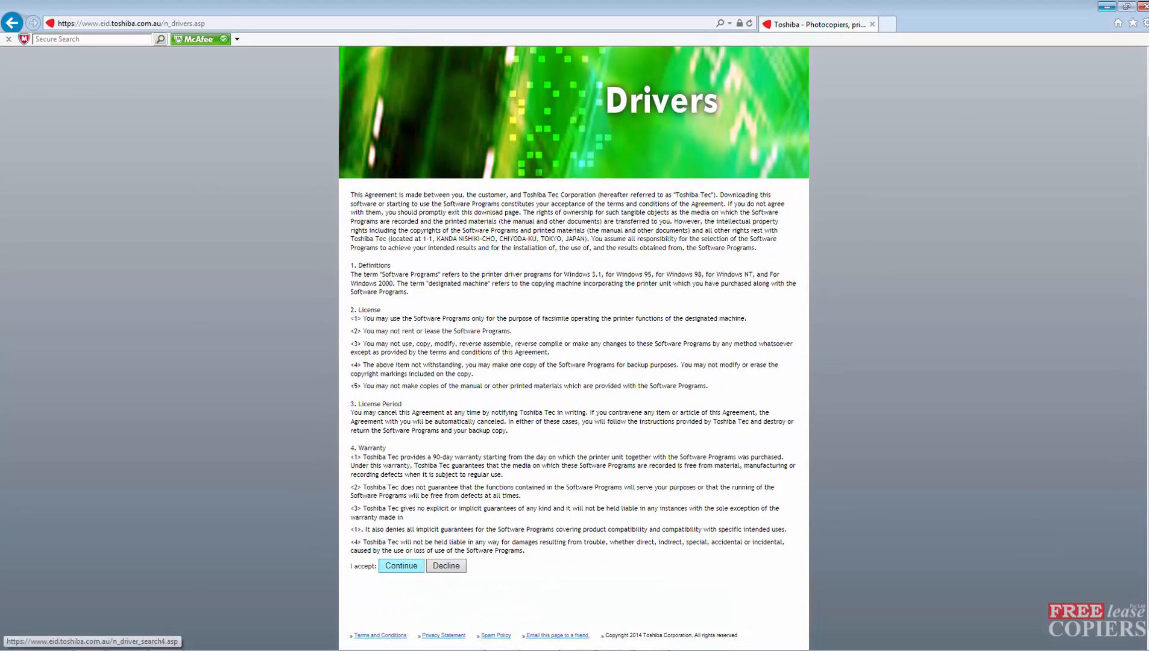
pyautogui.click(401, 565)
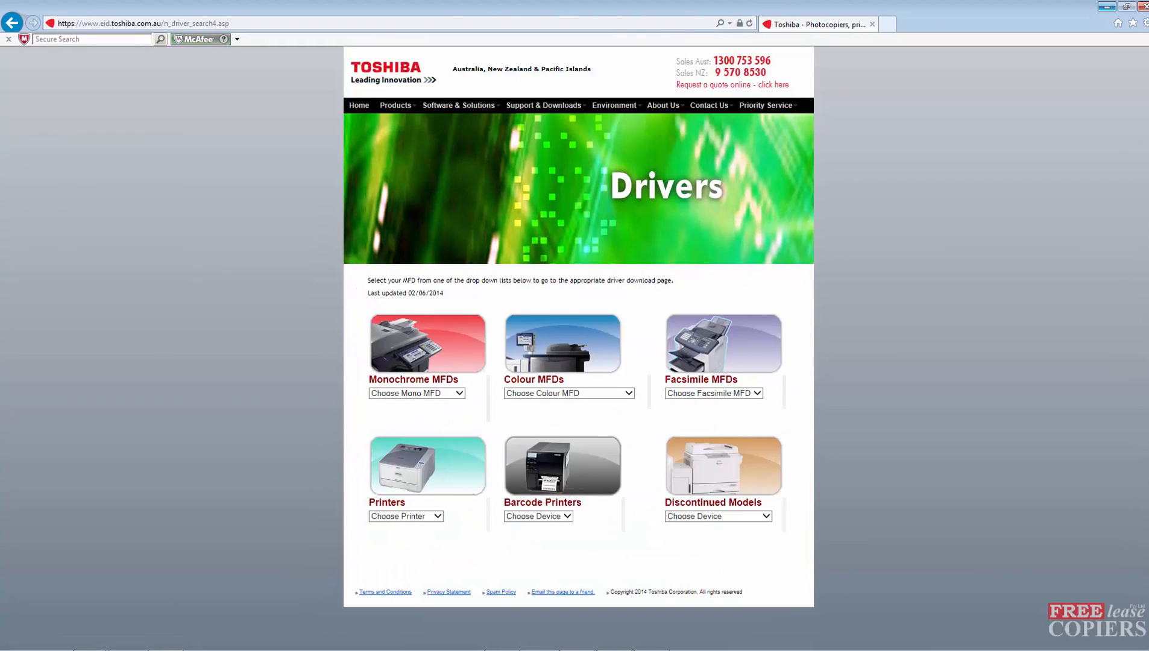
# Choose the es2330c / 2820c / 3520c / 4520c series under Colour MFDs
pyautogui.click(569, 394)
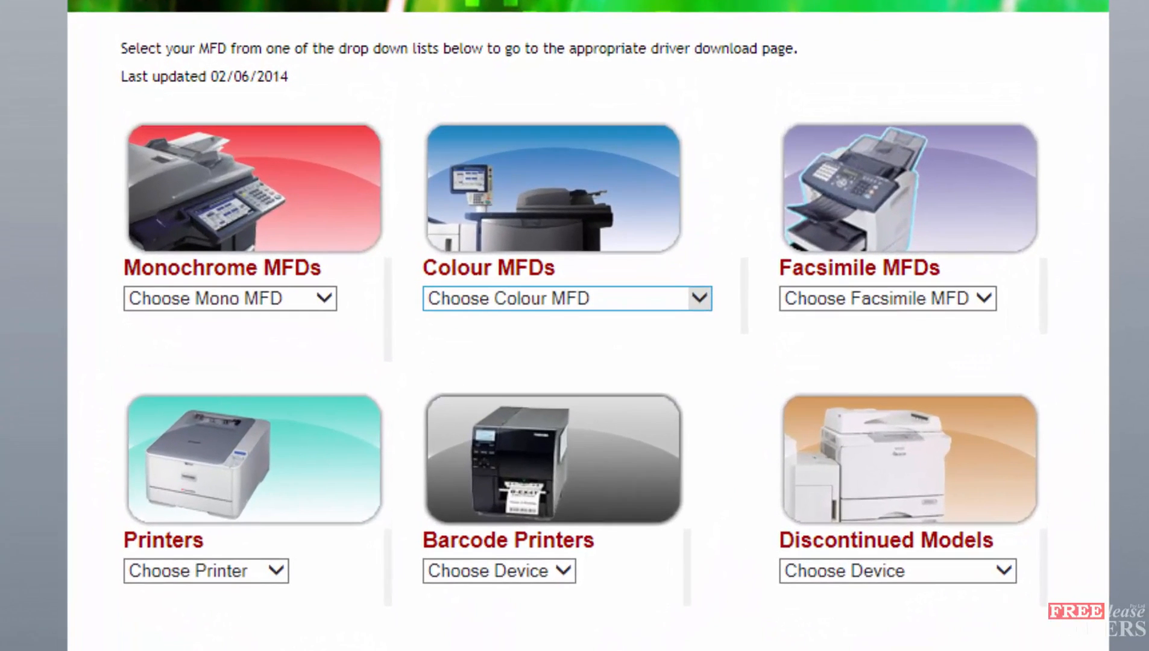
pyautogui.click(566, 299)
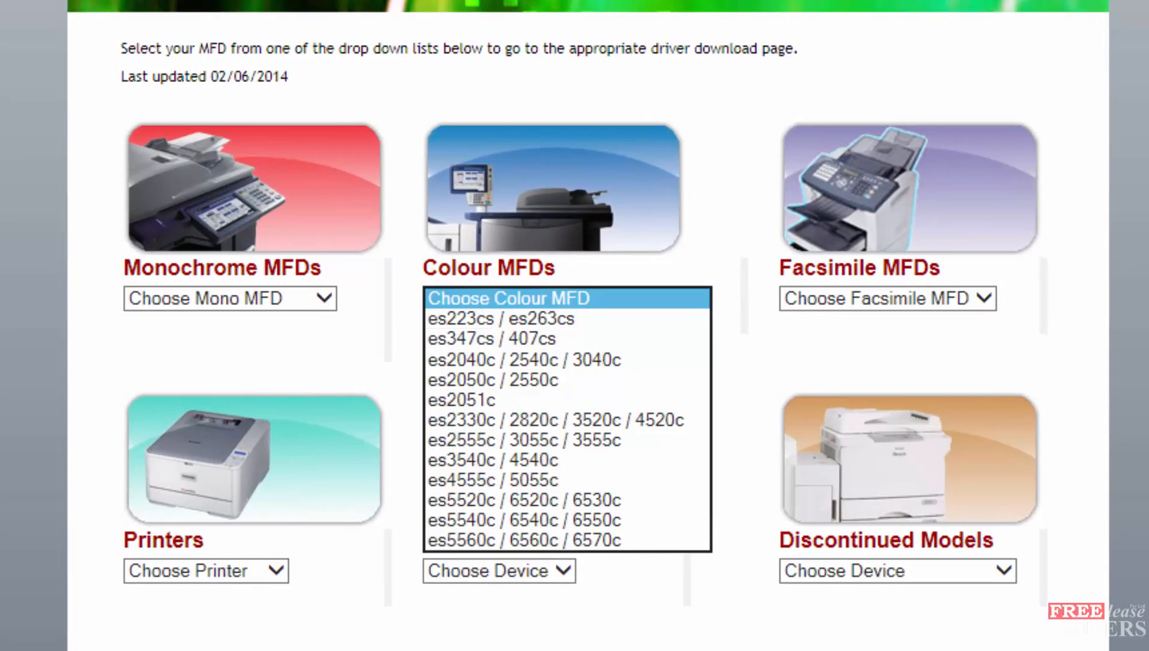
pyautogui.moveTo(557, 420)
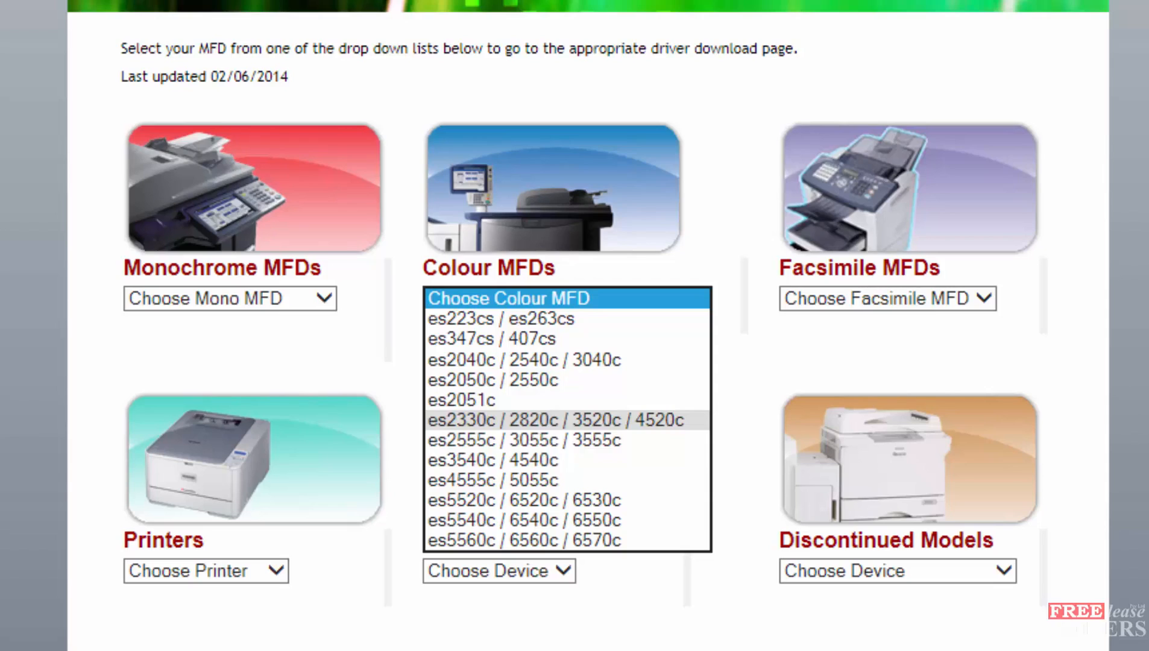
pyautogui.moveTo(491, 461)
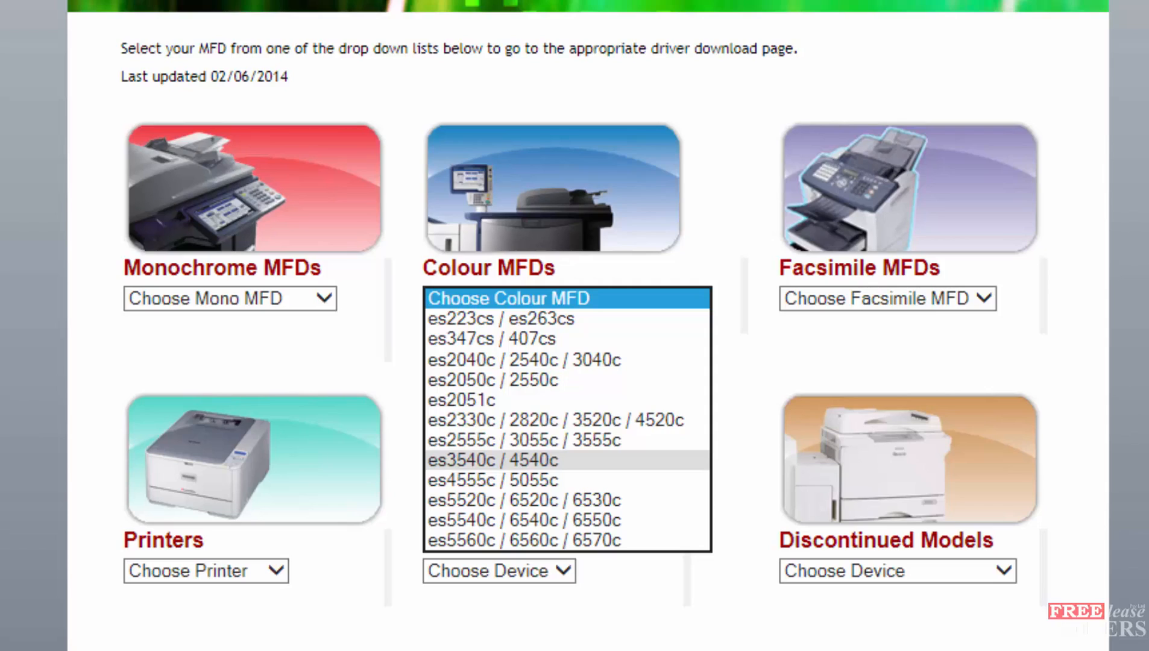
pyautogui.click(558, 419)
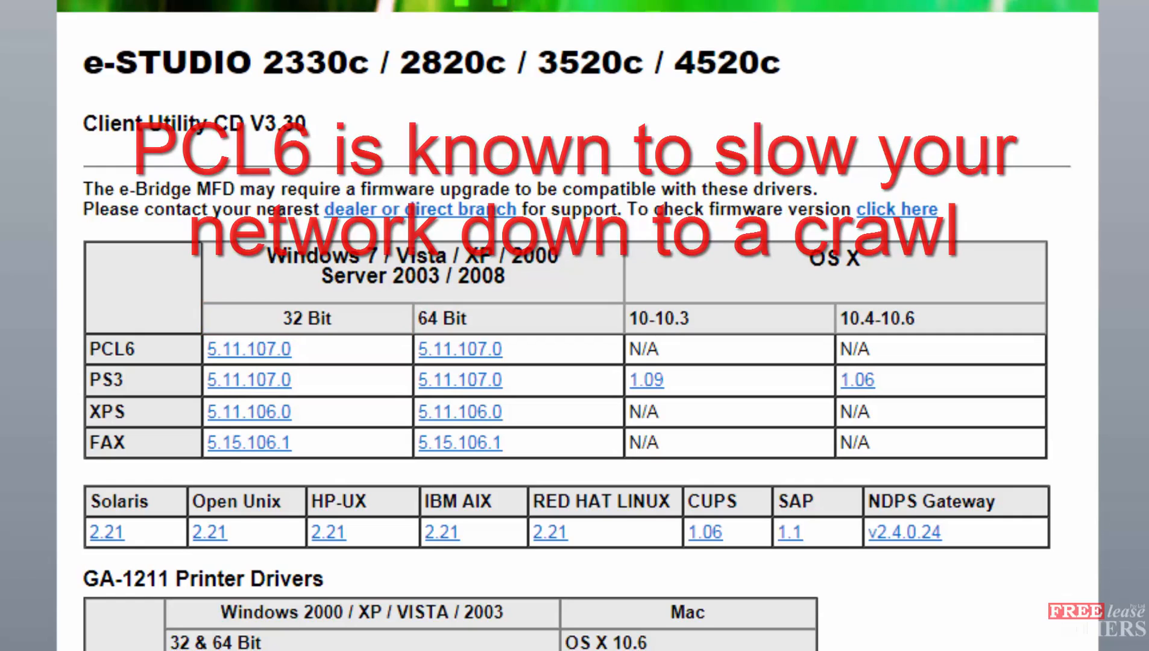
# Download the PS3 32 Bit 5.11.107.0 zip and copy its eS4520c driver folder to the Desktop
pyautogui.click(248, 380)
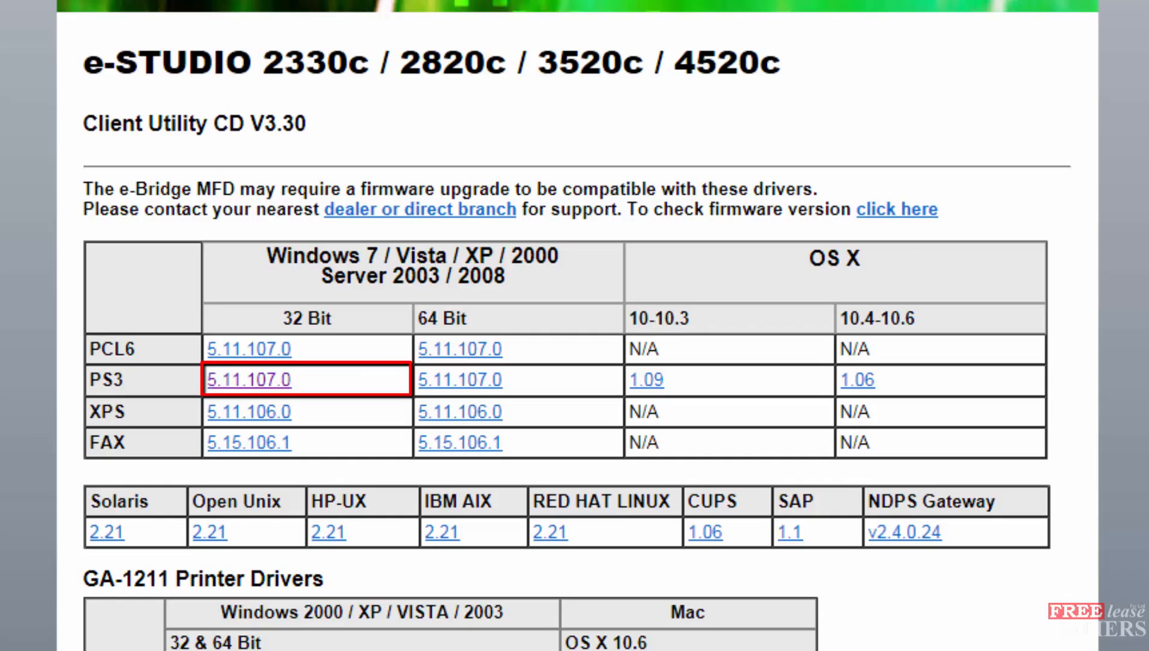
pyautogui.click(247, 380)
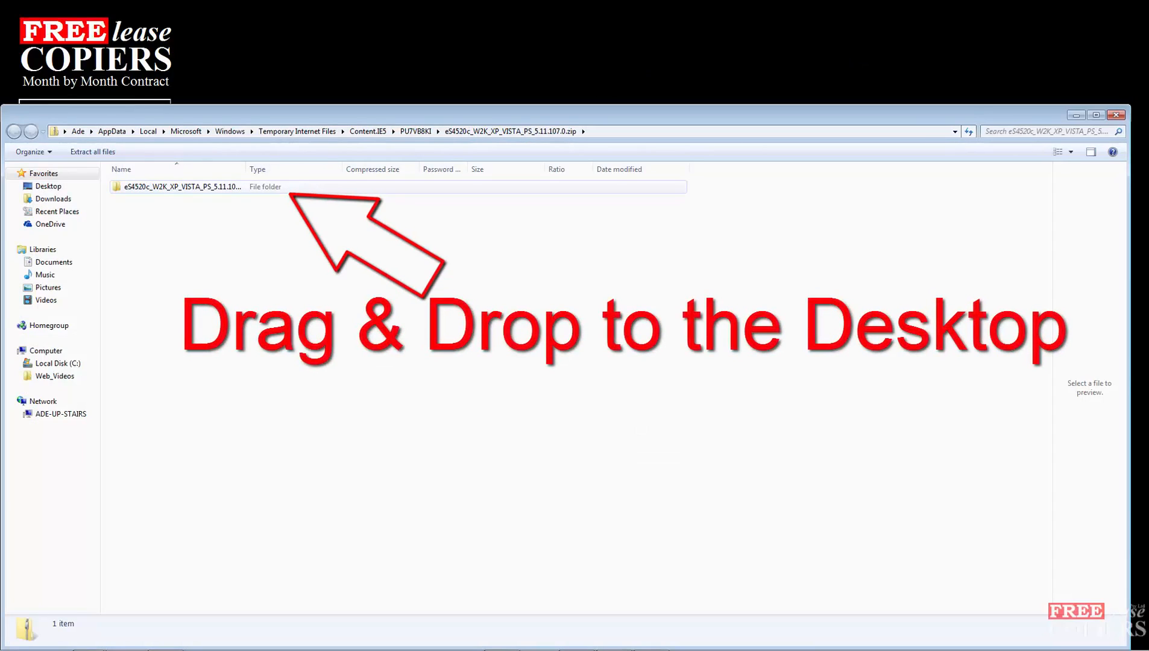
pyautogui.moveTo(179, 185); pyautogui.dragTo(1073, 55)
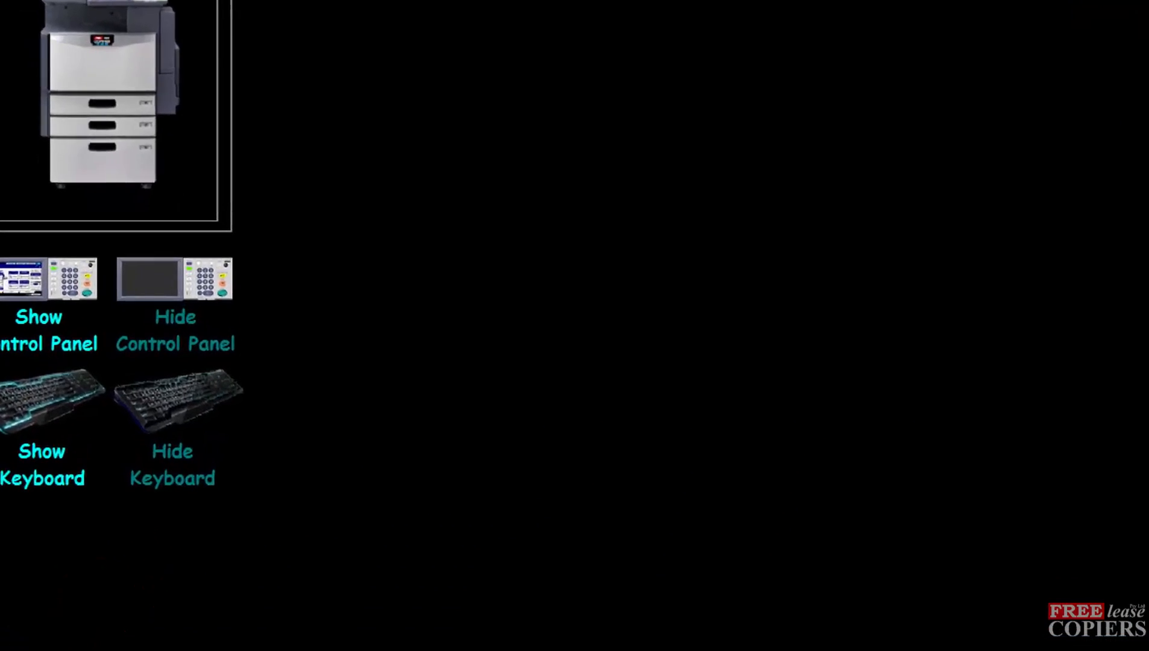
# Remove the Main 192.168.1.250 printer from Devices and Printers, confirming with Yes
pyautogui.click(339, 157)
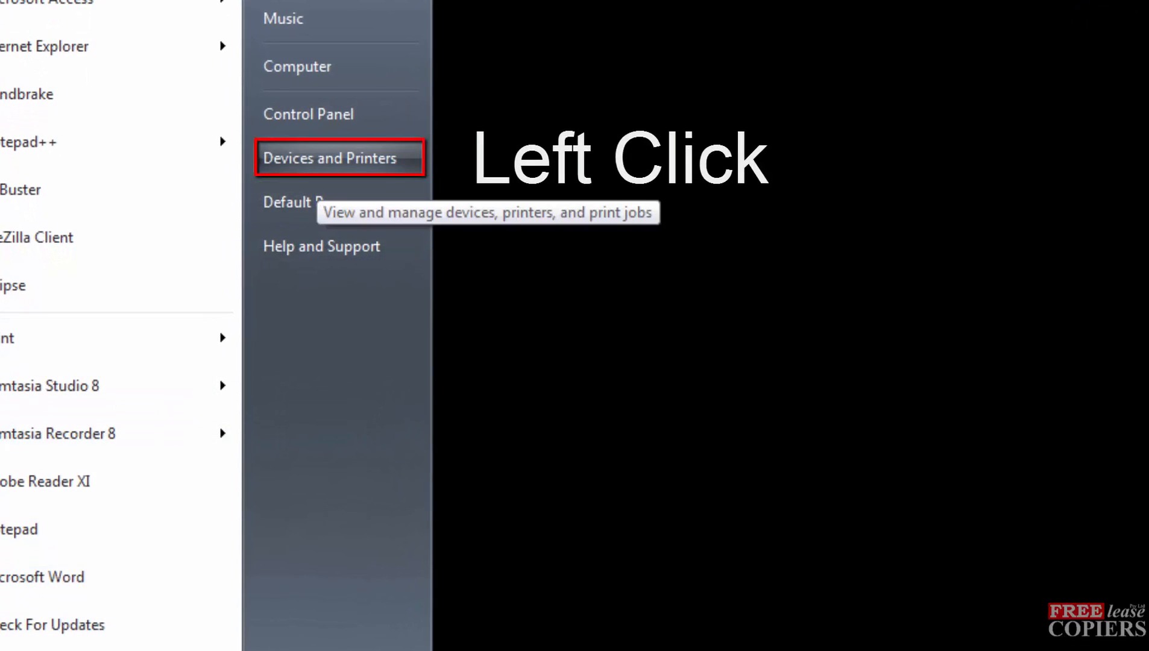
pyautogui.click(339, 158)
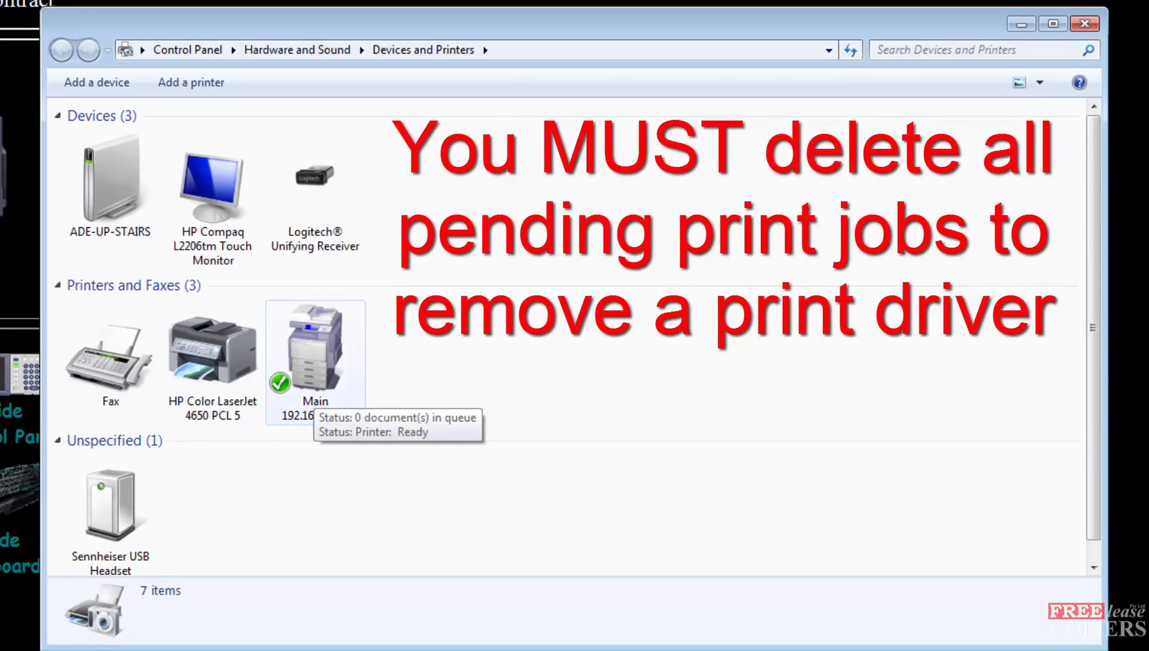
pyautogui.click(314, 345)
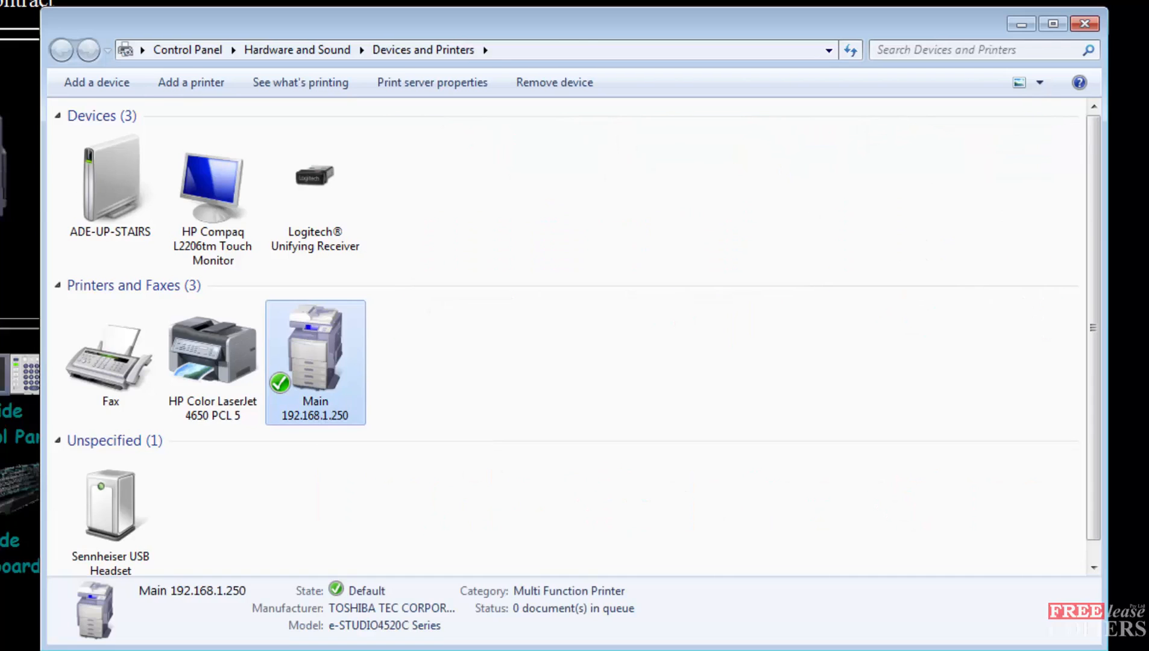
pyautogui.doubleClick(314, 345)
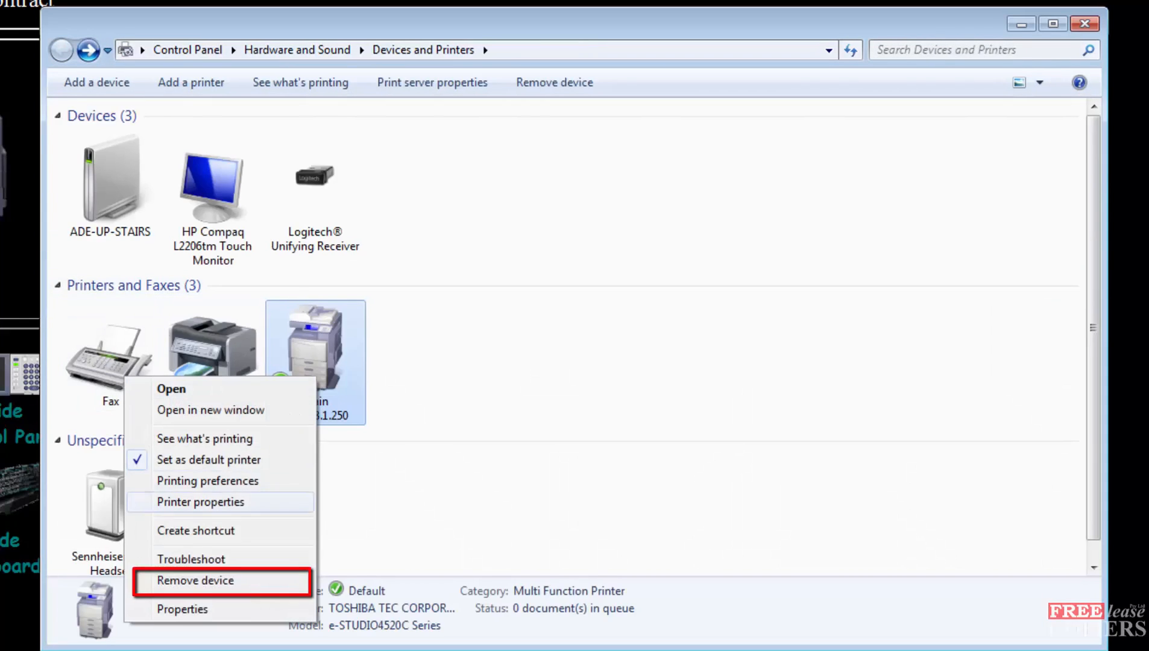
pyautogui.click(195, 579)
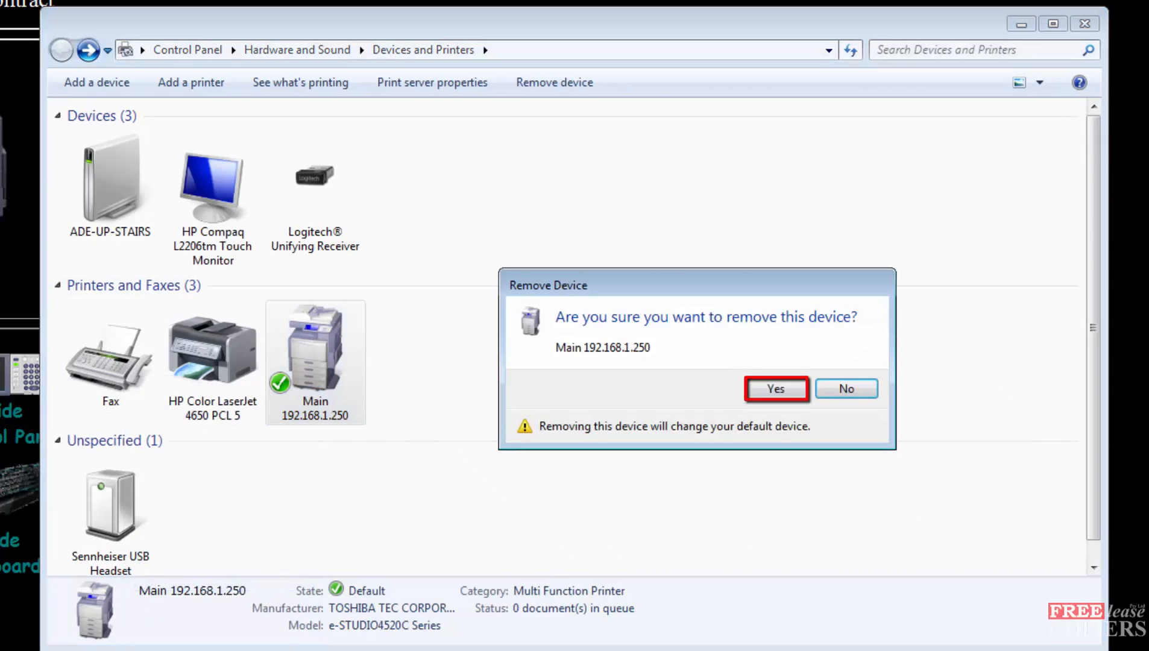
pyautogui.click(776, 388)
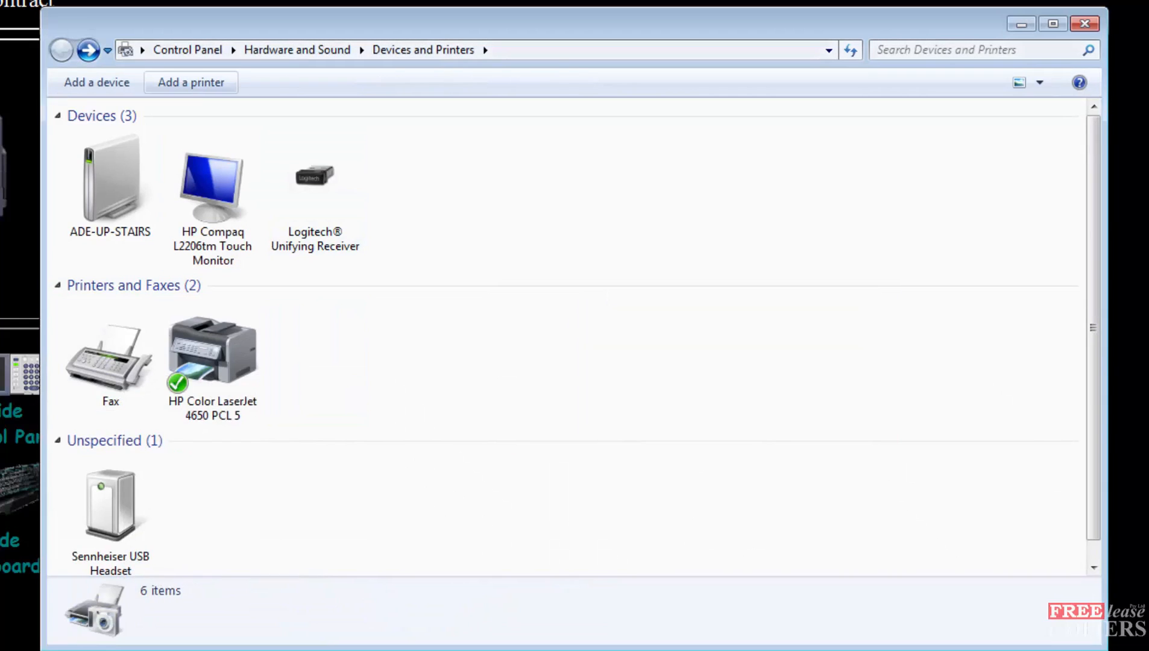
pyautogui.moveTo(191, 82)
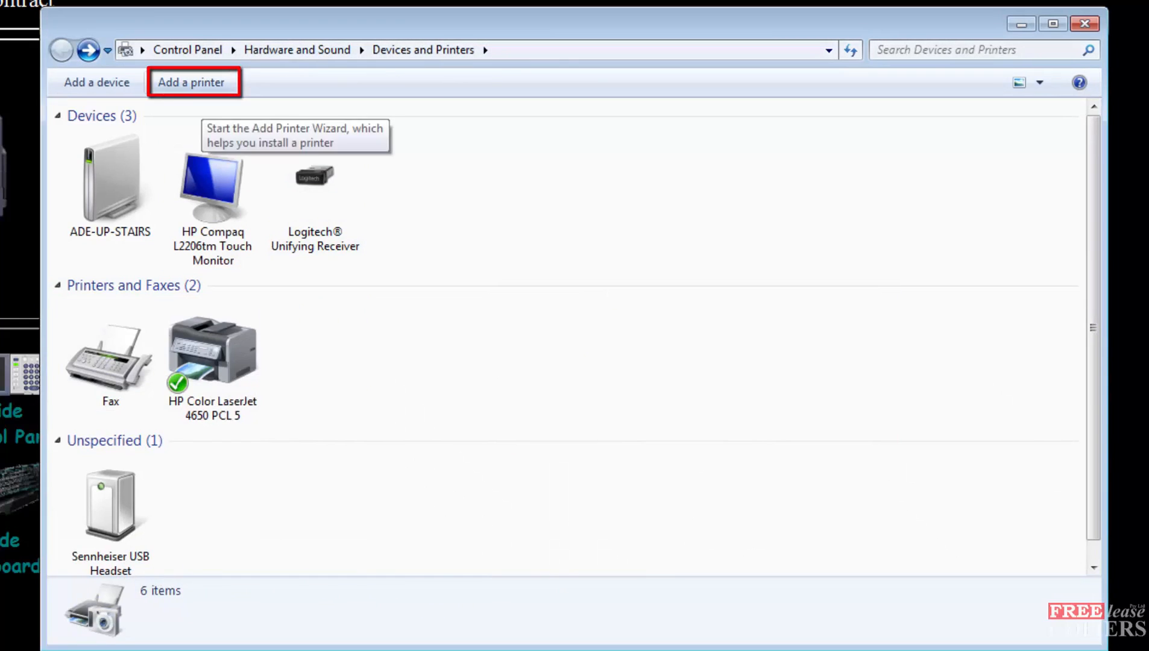
# Add a local printer and create a new Standard TCP/IP Port for it
pyautogui.click(191, 82)
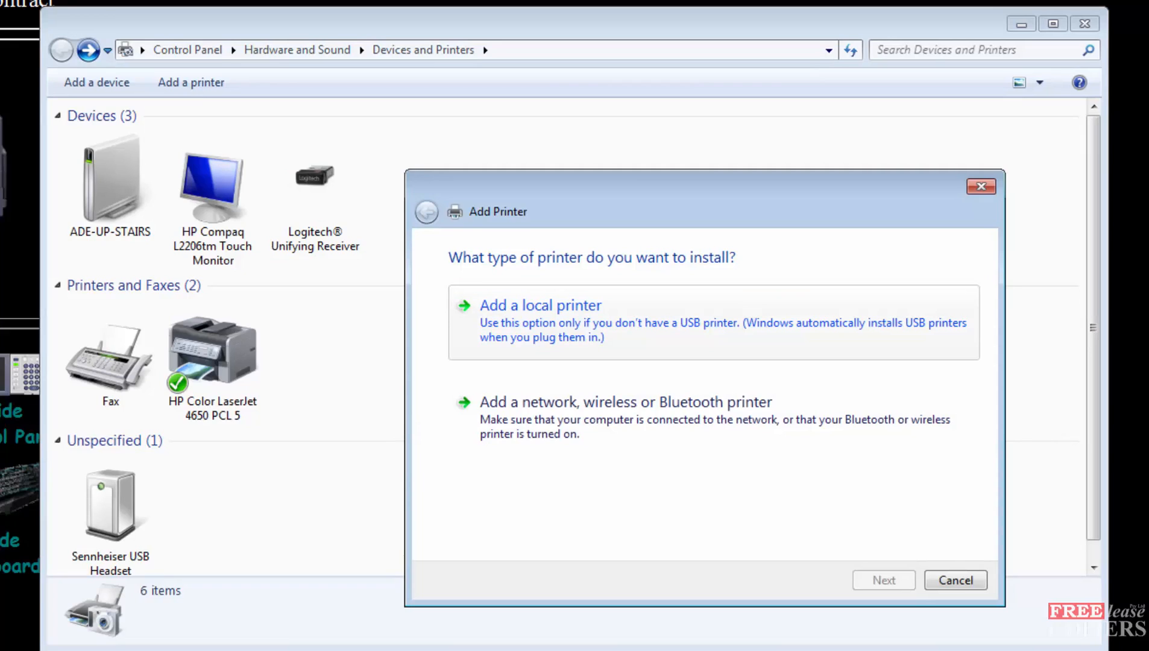
pyautogui.click(542, 305)
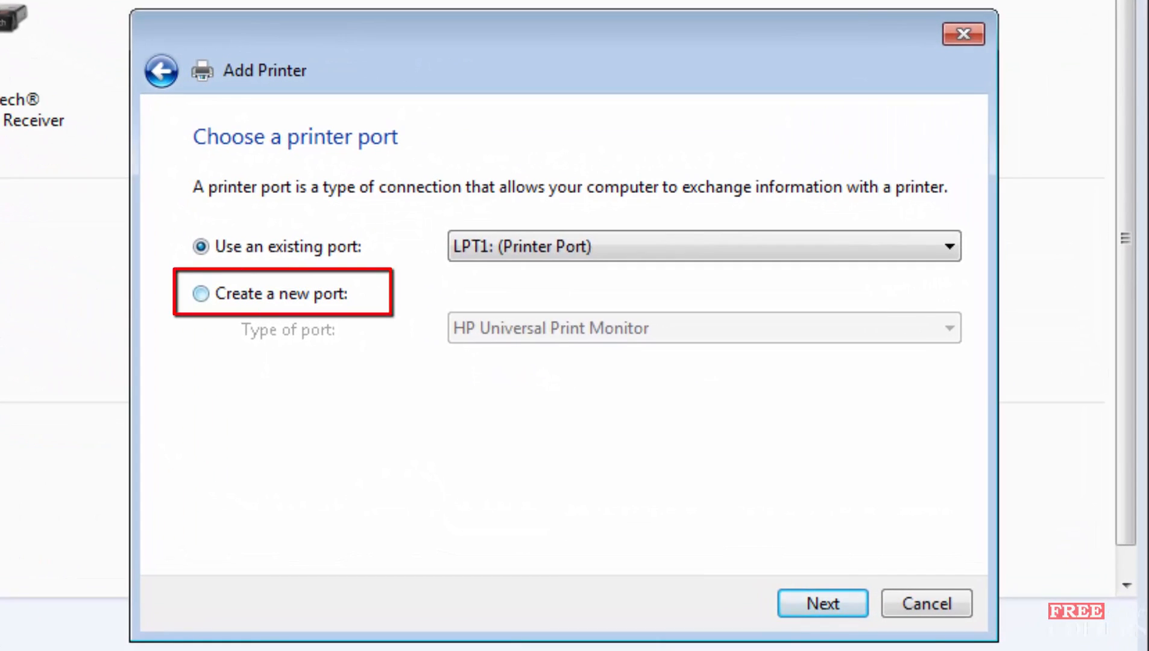
pyautogui.click(202, 293)
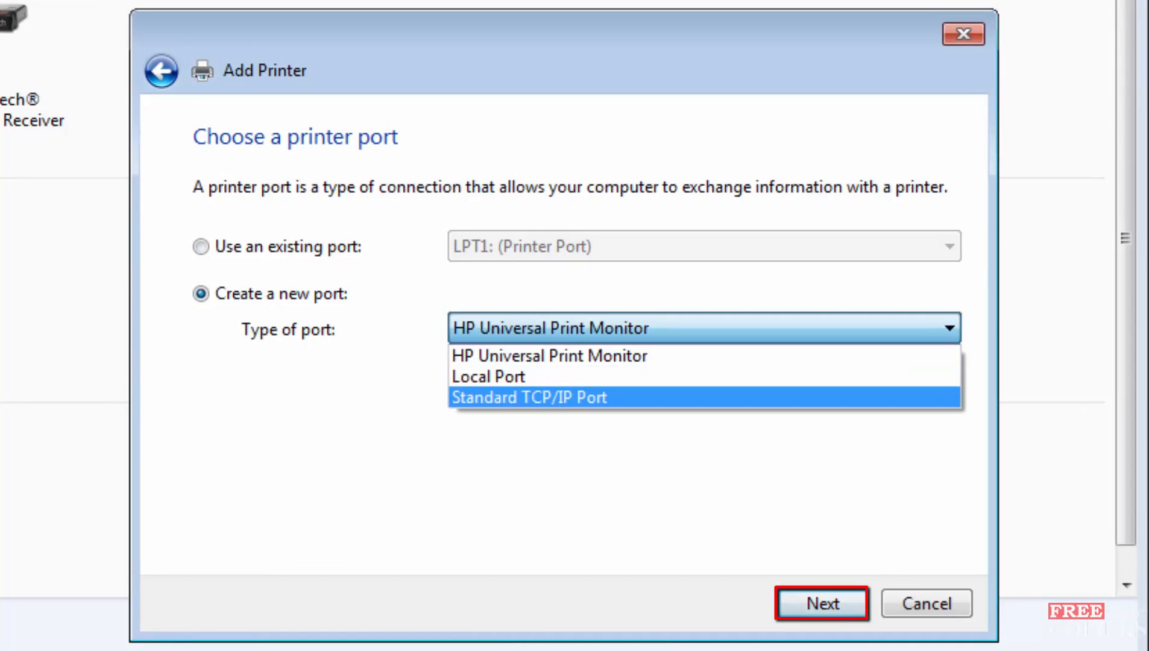
pyautogui.click(529, 398)
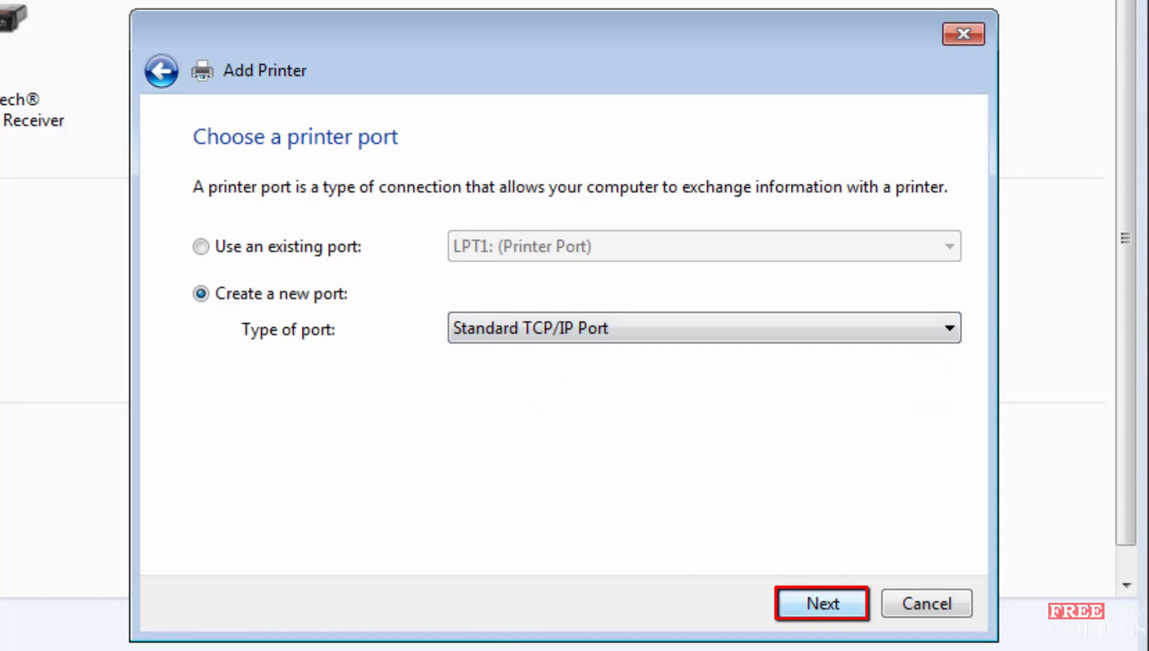
# Enter IP address 192.168.1.250 for the port and choose Have Disk for the driver
pyautogui.click(821, 602)
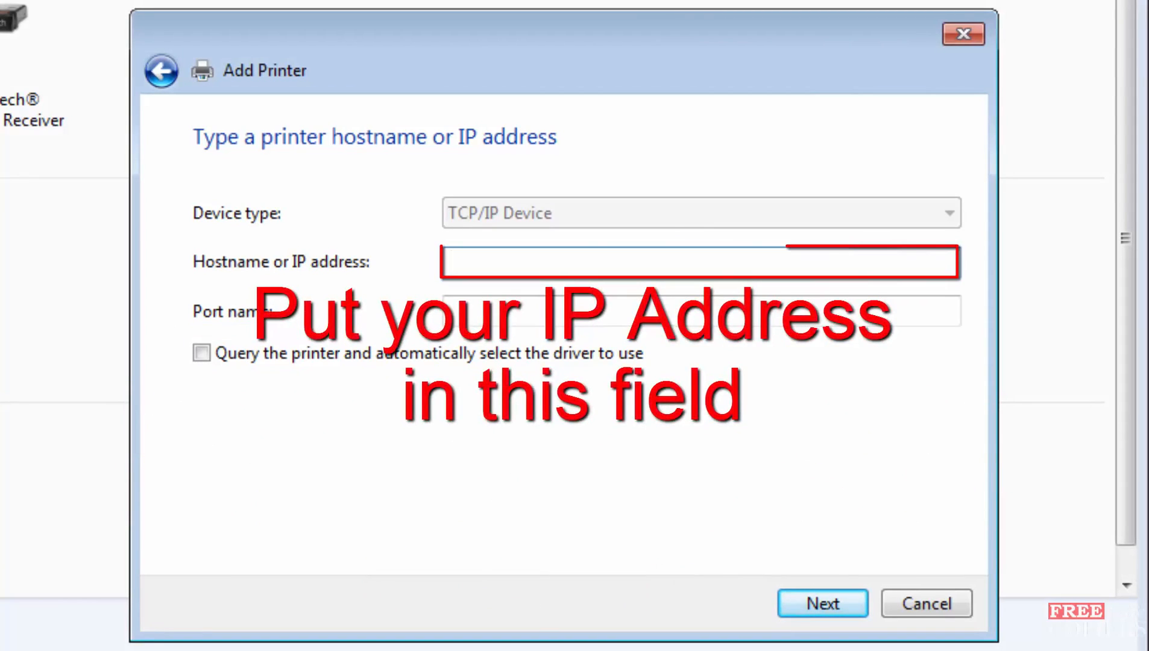
pyautogui.write('192.168.1.250')
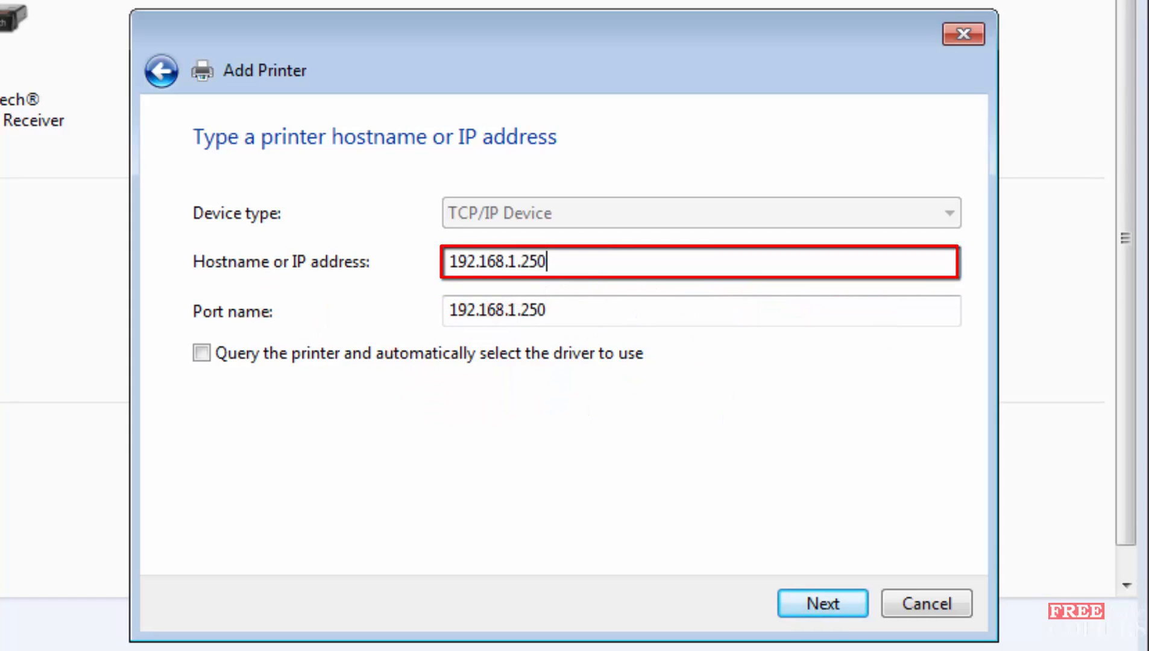
pyautogui.click(822, 603)
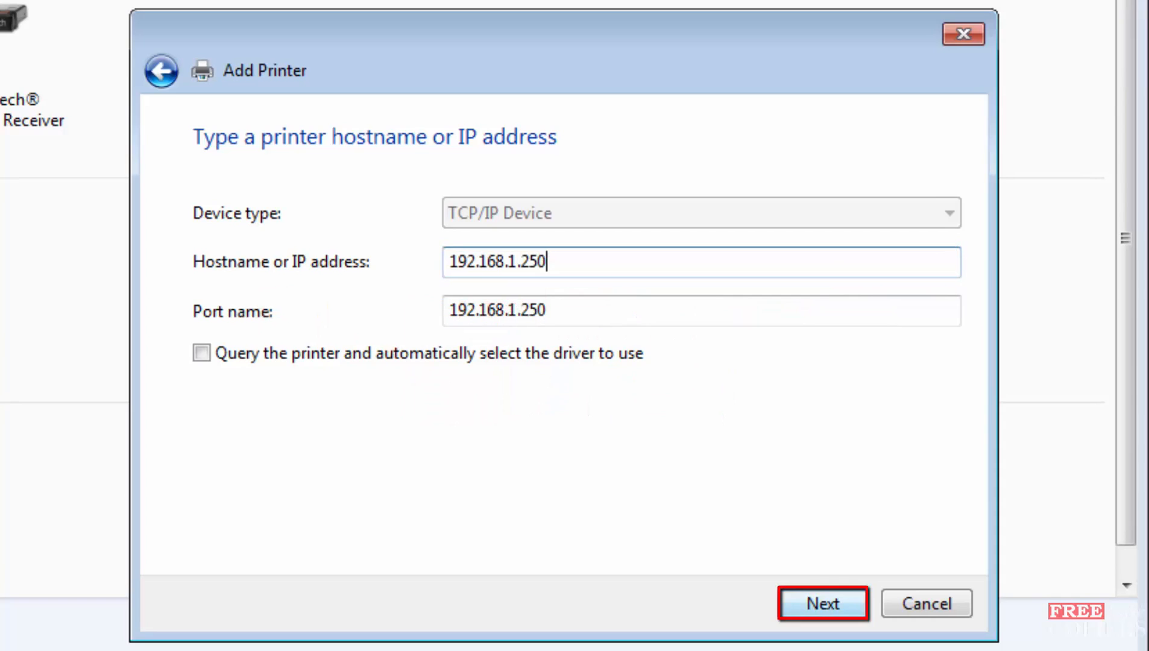
pyautogui.click(823, 603)
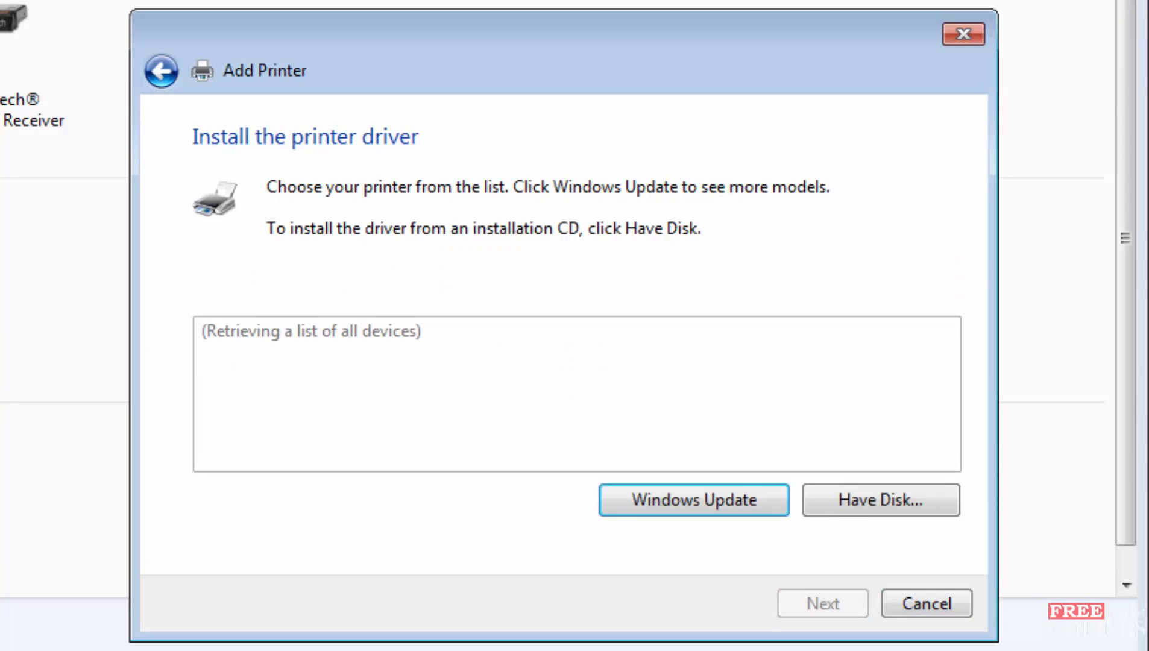
pyautogui.click(878, 500)
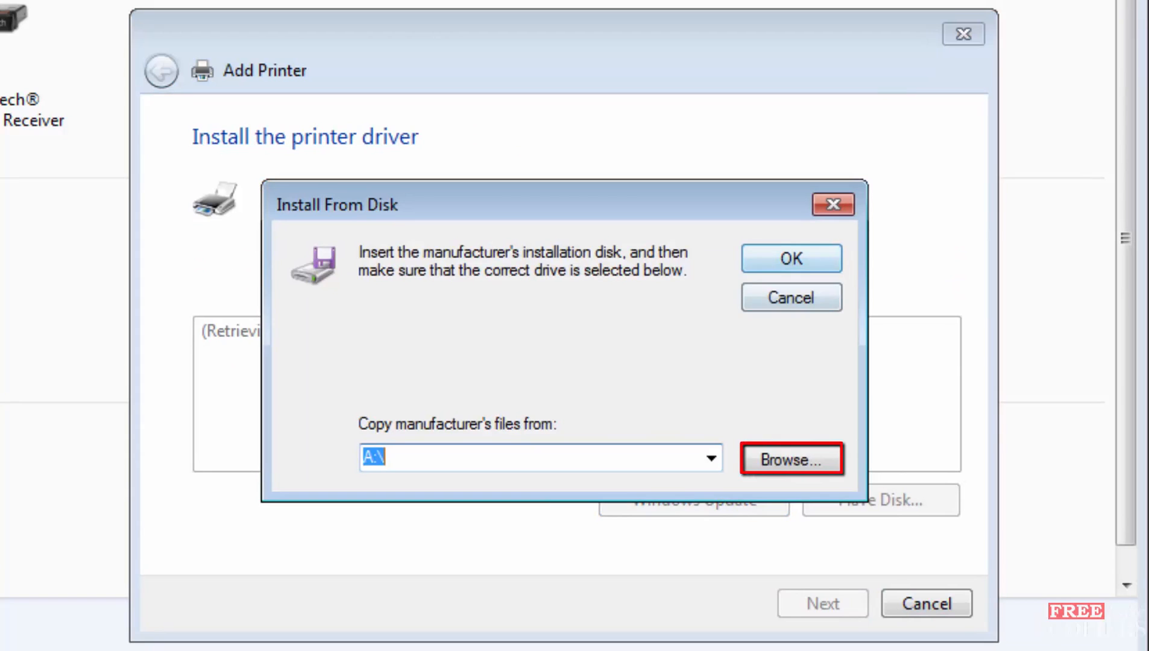
# Browse to the Desktop's eS4520c_W2K_XP_VISTA_PS_5.11.107.0 folder and select eS4ep2.inf
pyautogui.click(791, 460)
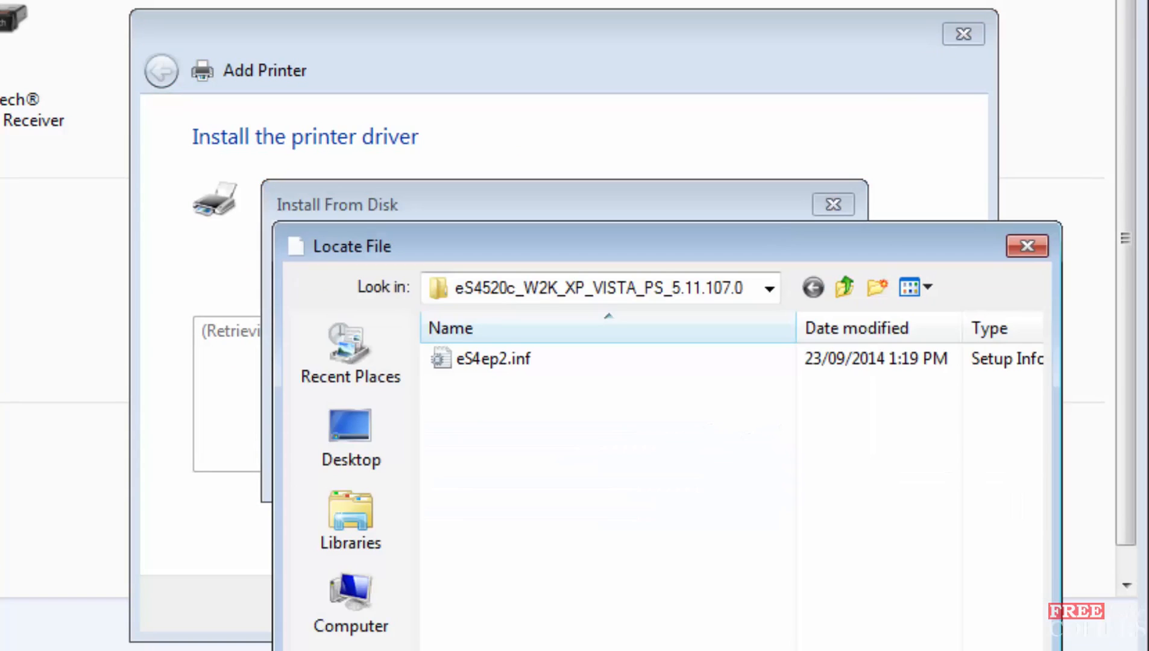
pyautogui.click(350, 436)
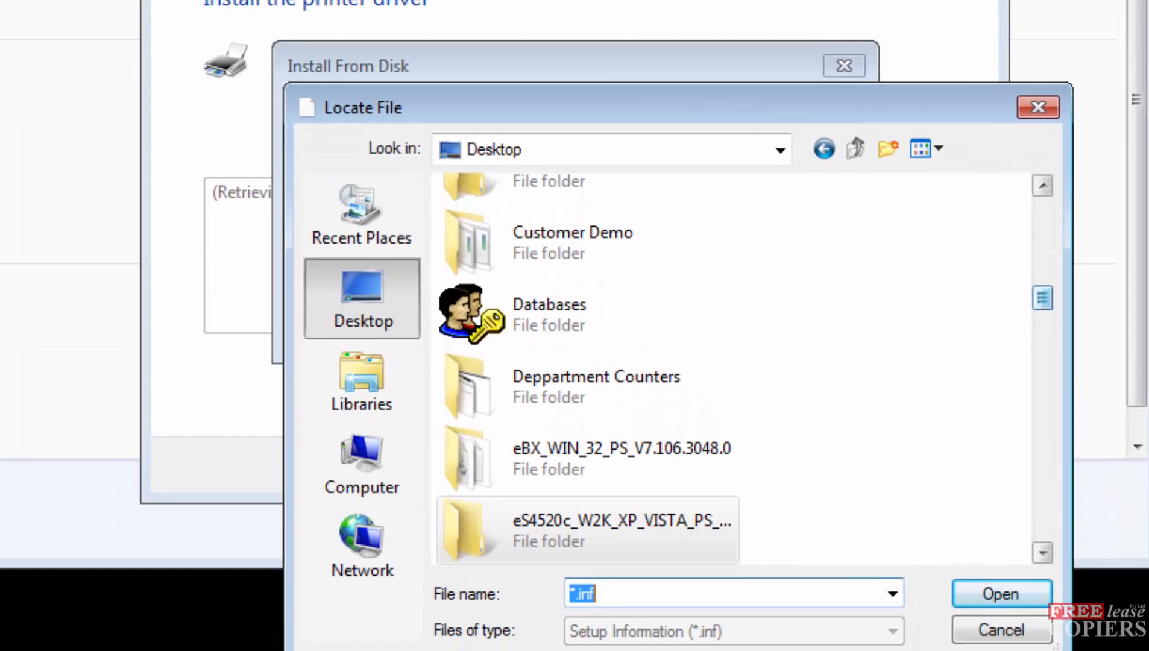
pyautogui.click(586, 530)
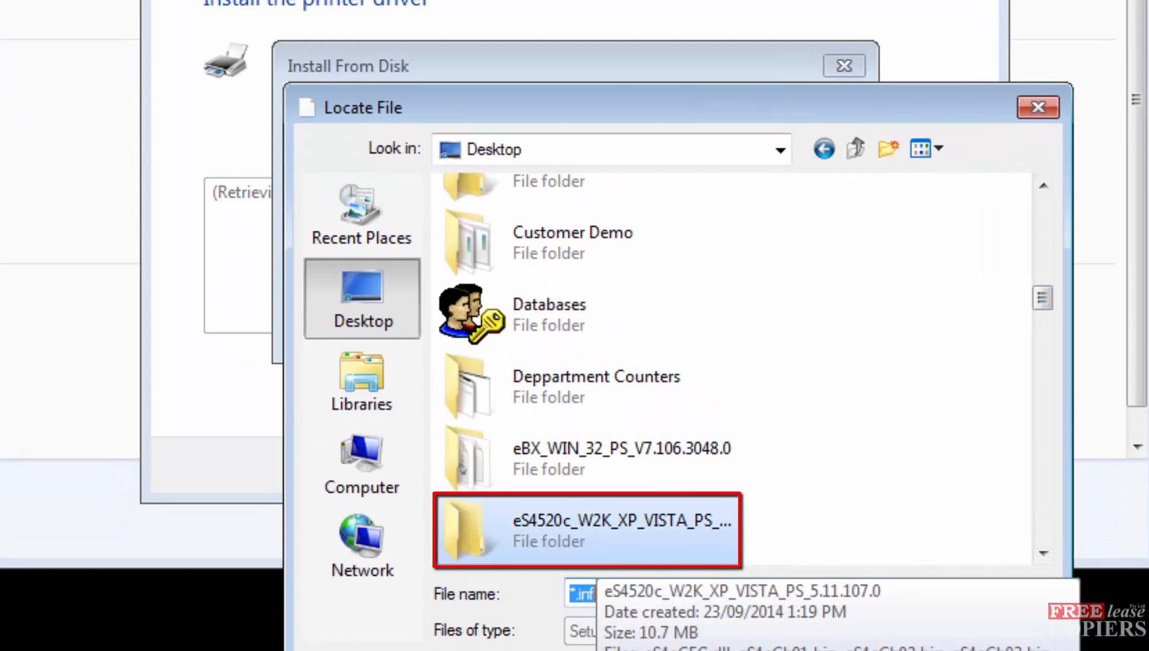
pyautogui.doubleClick(586, 529)
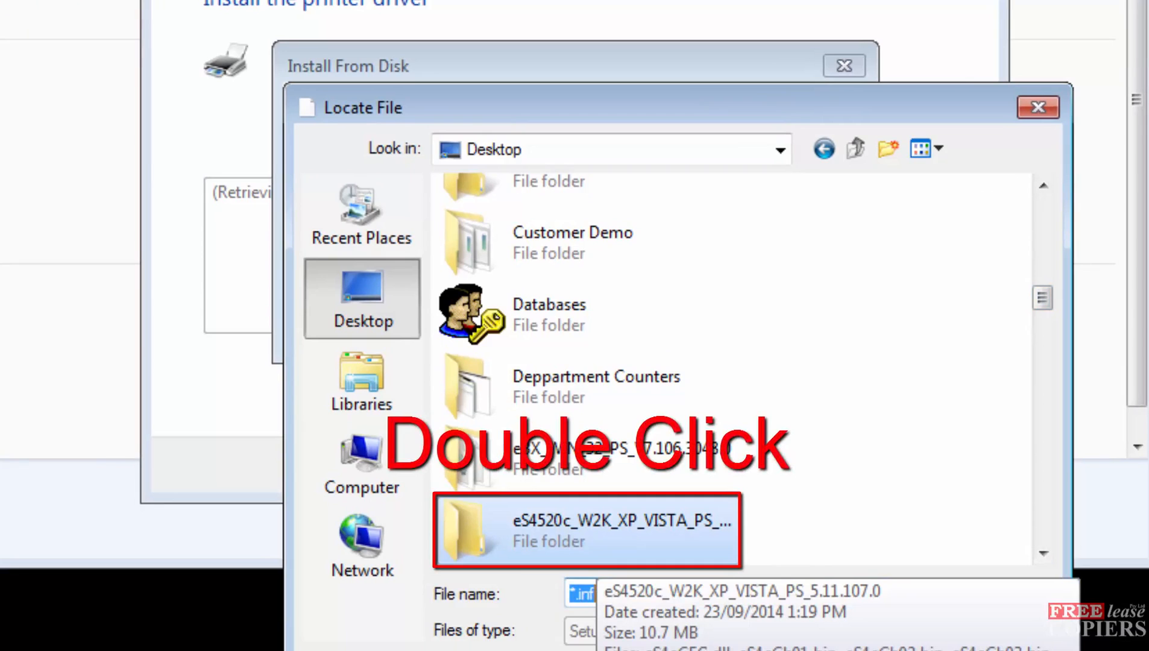
pyautogui.doubleClick(586, 528)
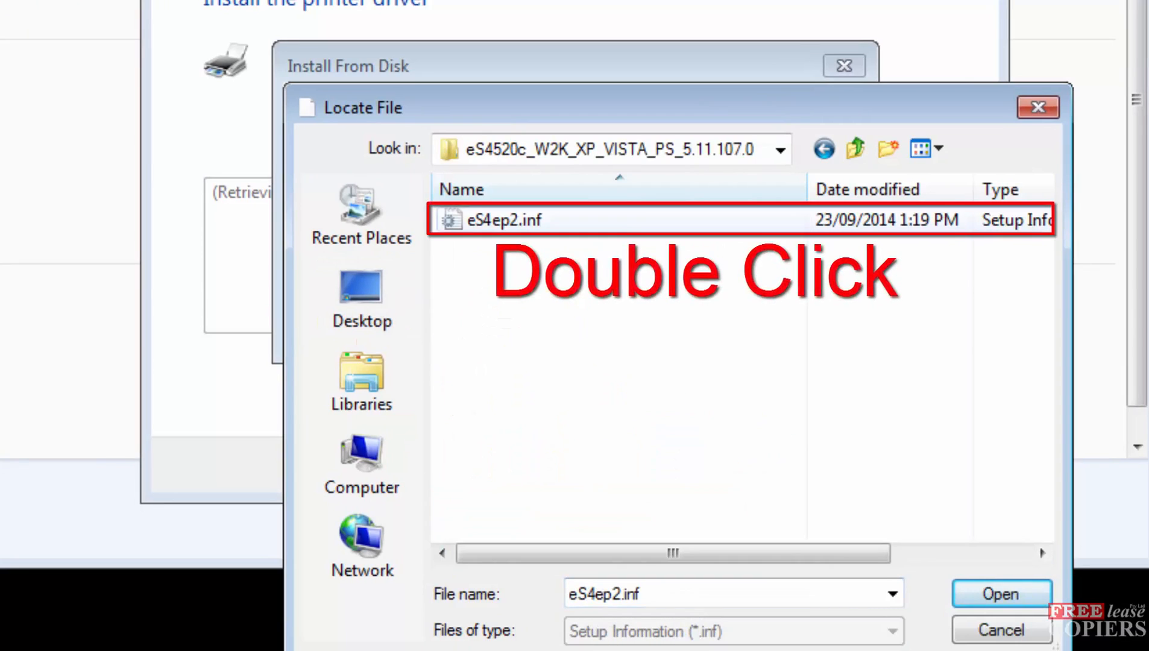
pyautogui.moveTo(498, 219)
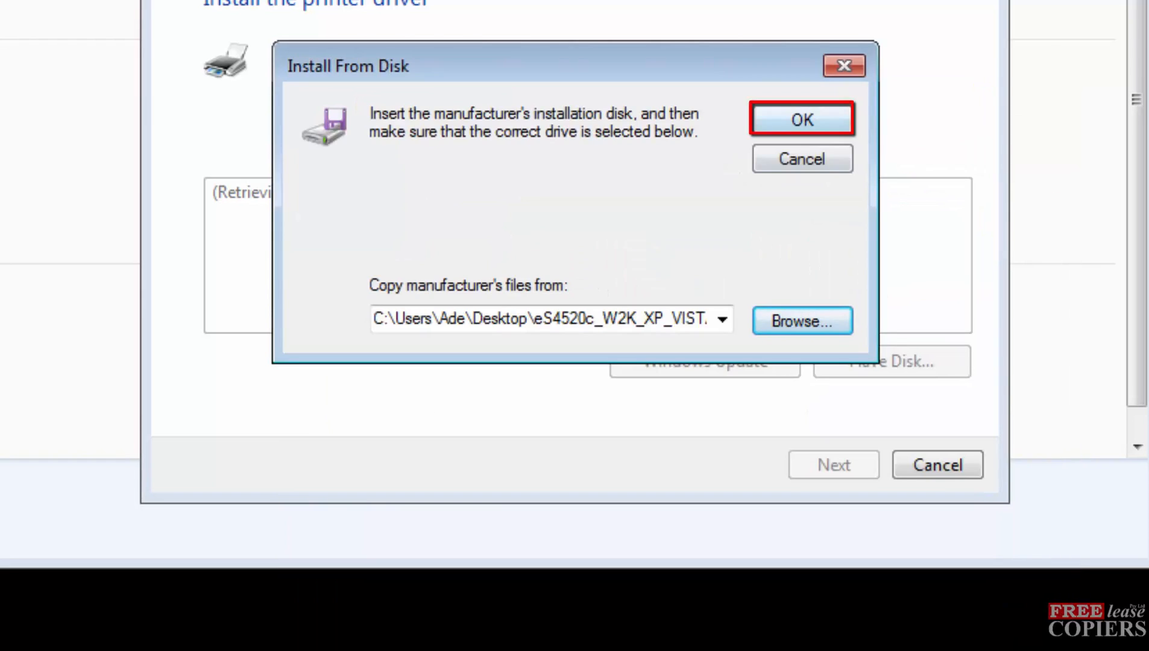
# Install the TOSHIBA e-STUDIO4520CSeries PS3 driver, replacing the current driver
pyautogui.click(801, 119)
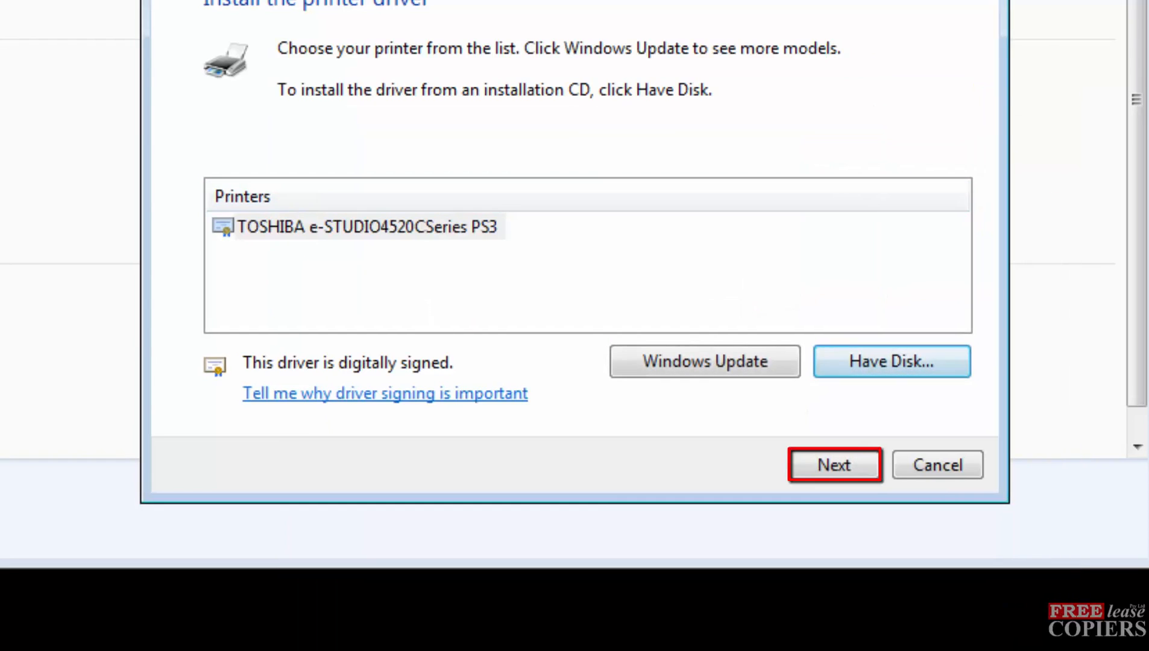
pyautogui.click(833, 464)
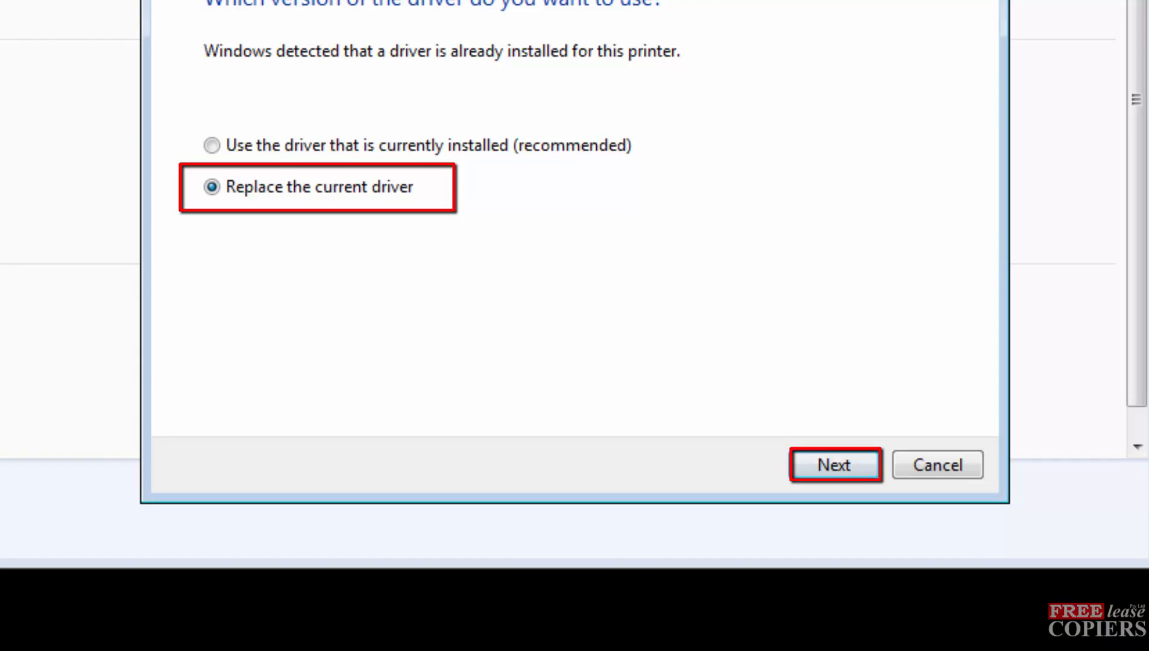
pyautogui.click(834, 464)
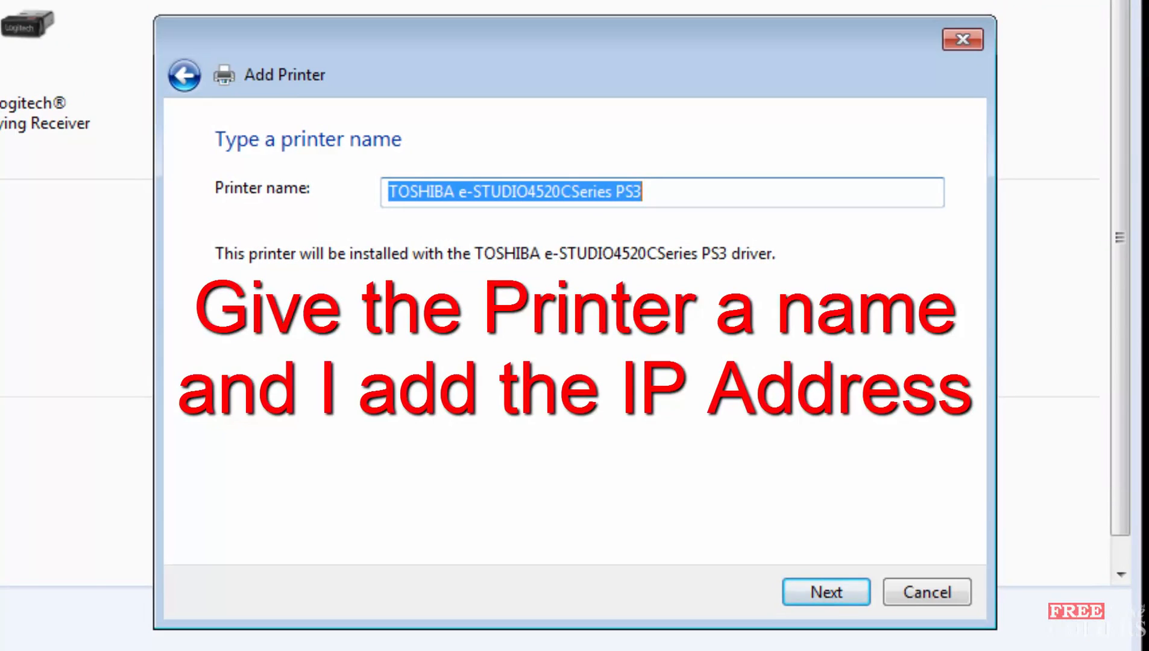
# Name the printer 'Main 192.168.1.250' and continue to the sharing step
pyautogui.press('Delete')
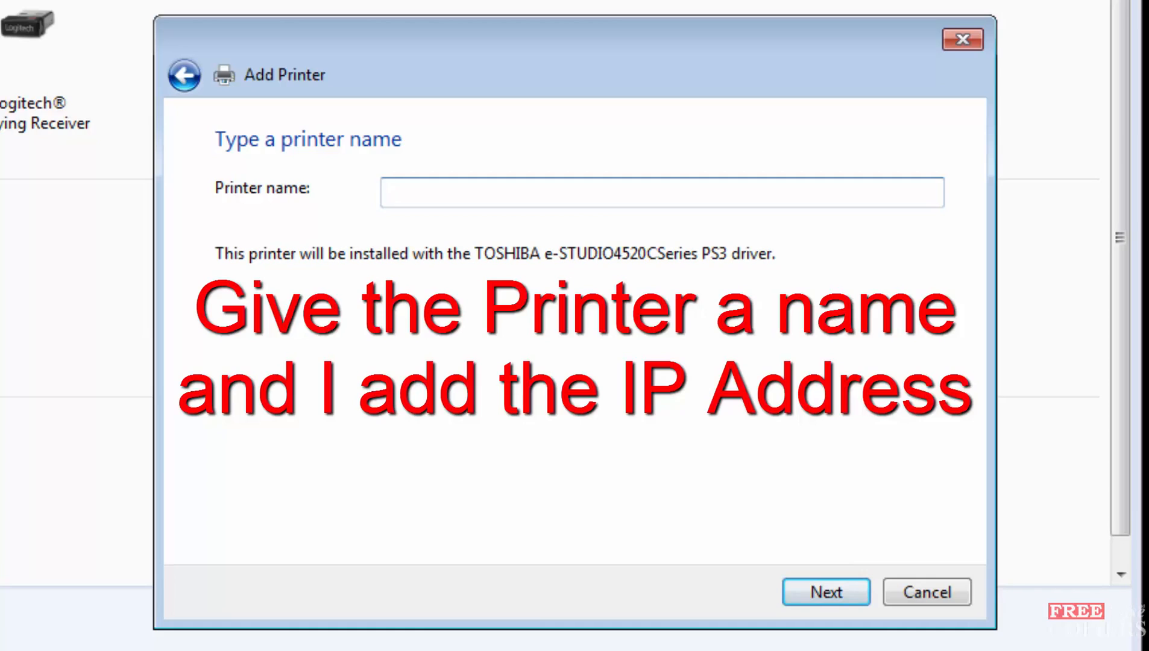
pyautogui.click(661, 191)
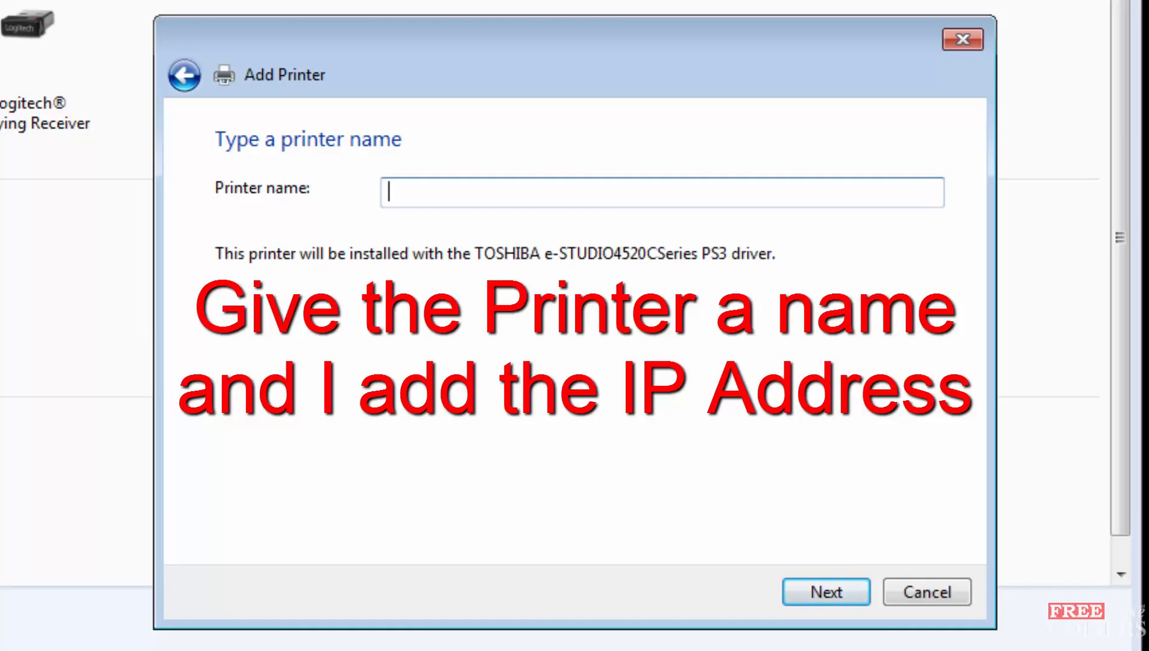
pyautogui.write('Main 192.1')
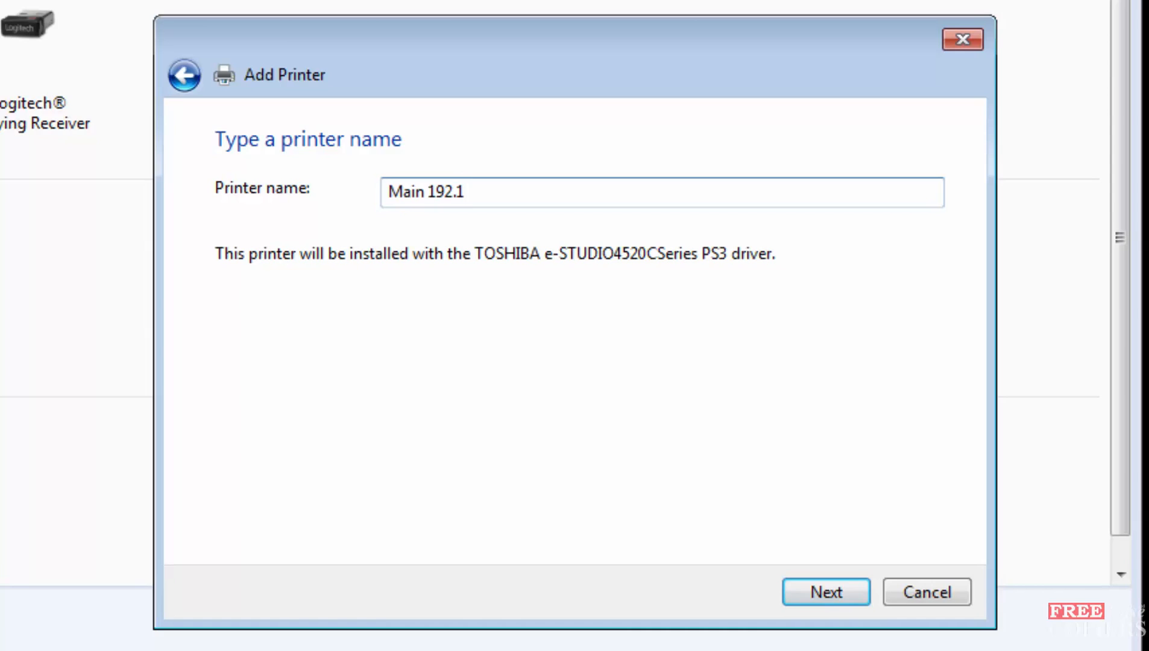
pyautogui.write('68')
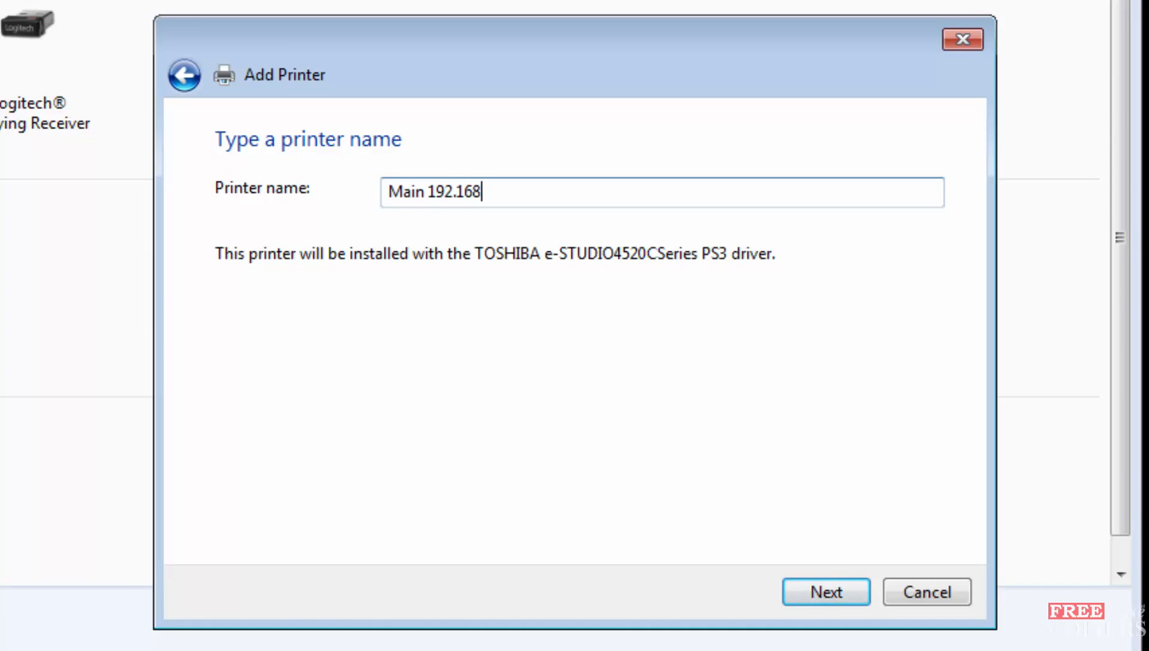
pyautogui.write('.1.')
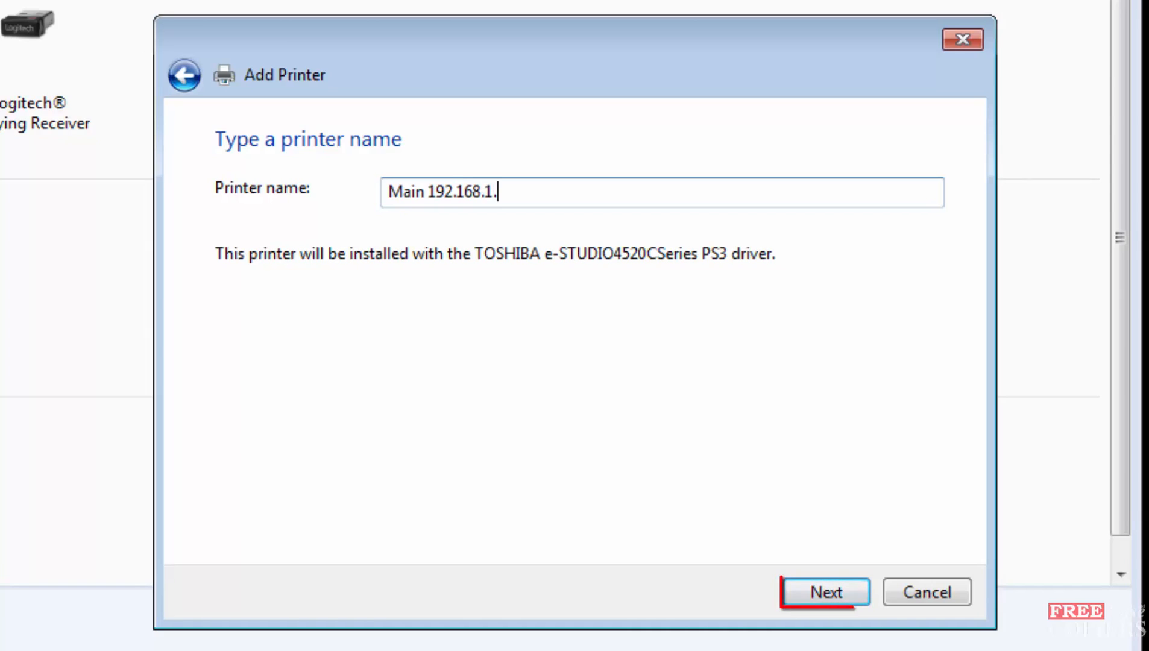
pyautogui.write('250')
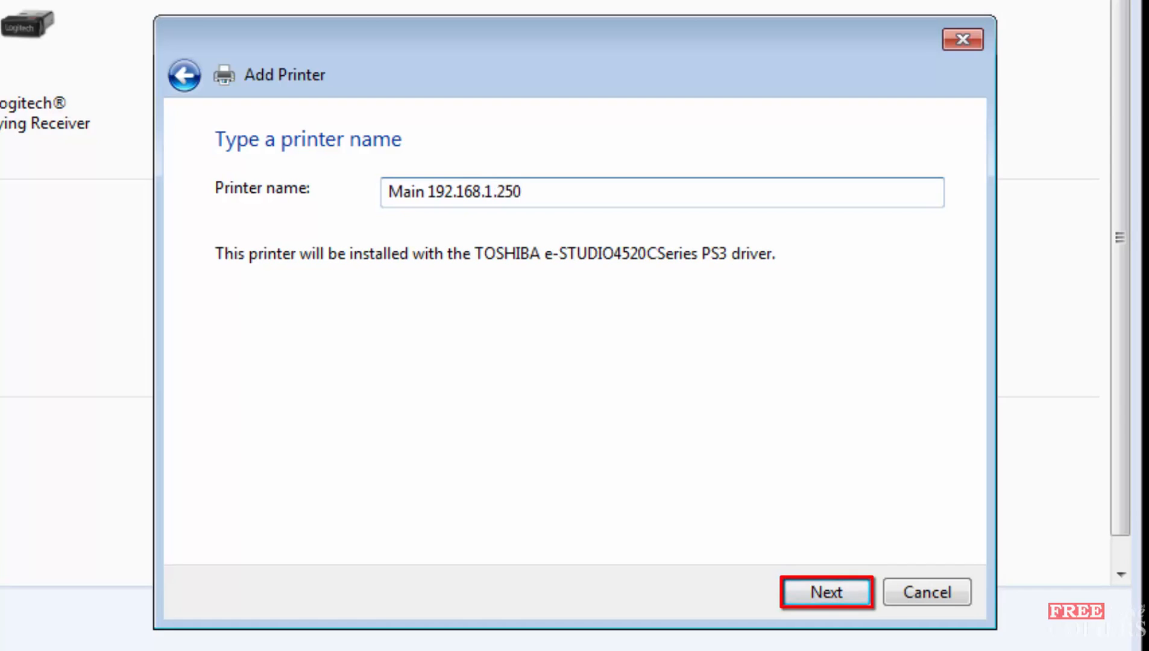
pyautogui.click(825, 592)
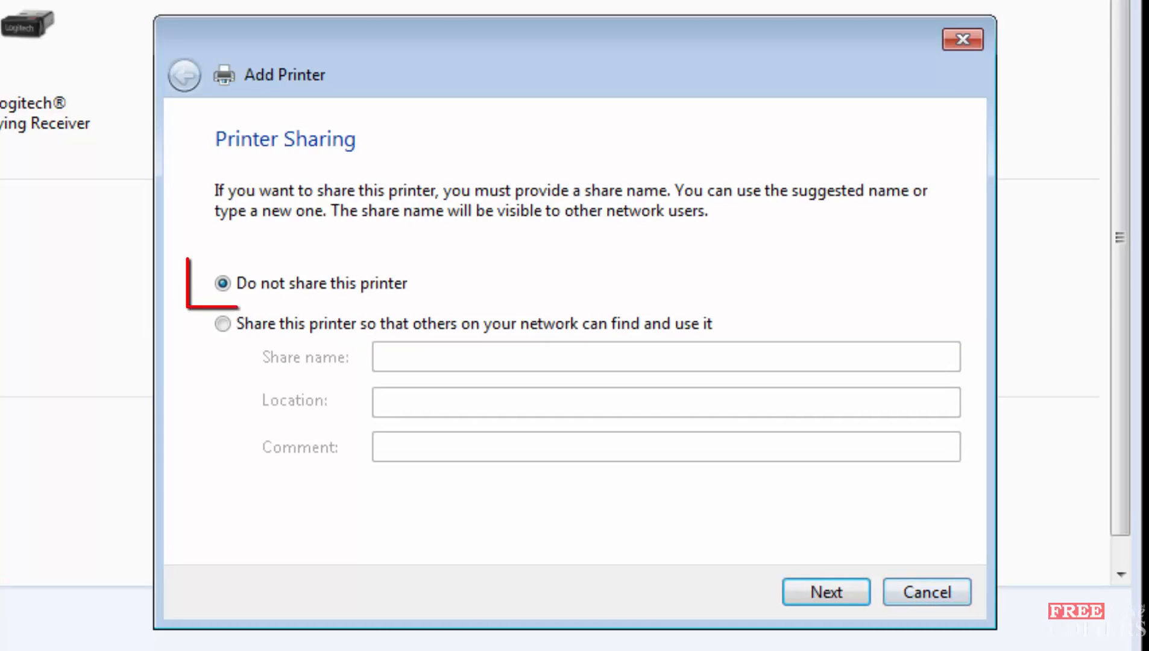
# Choose 'Do not share this printer' and finish without printing a test page
pyautogui.click(222, 283)
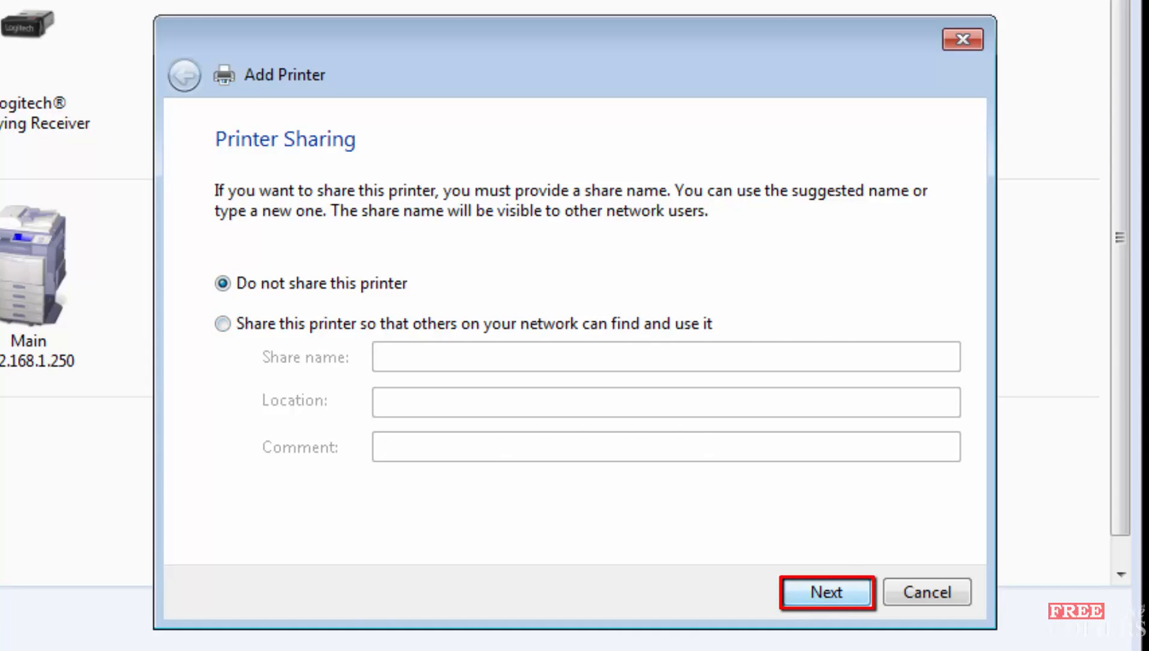
pyautogui.click(825, 592)
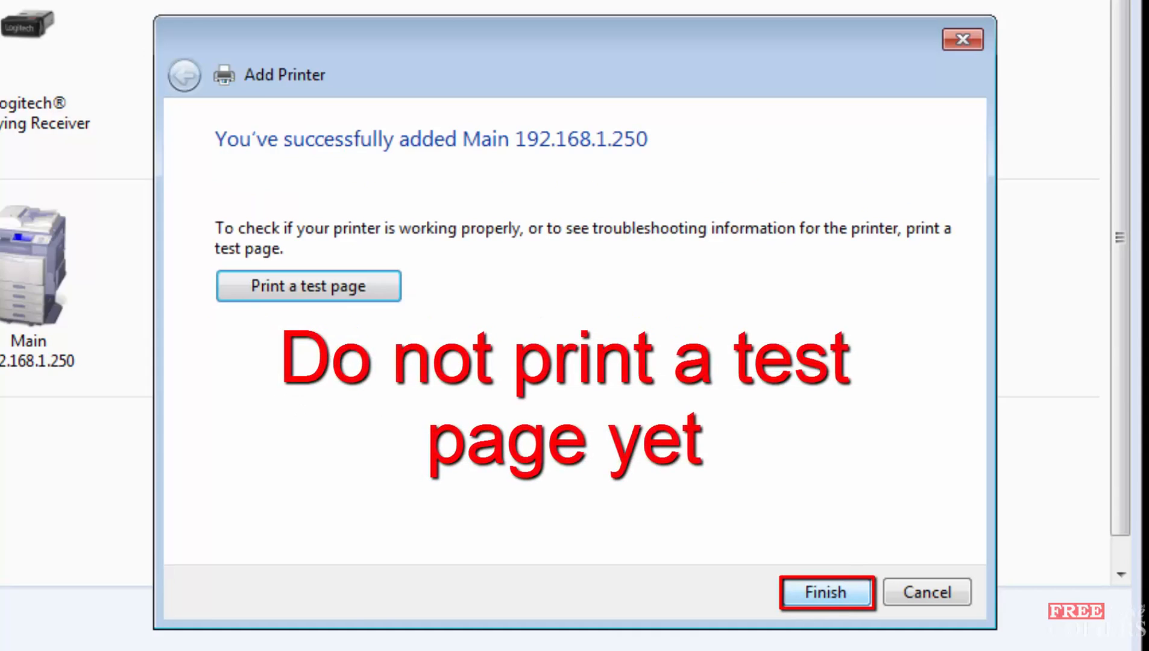
pyautogui.click(824, 592)
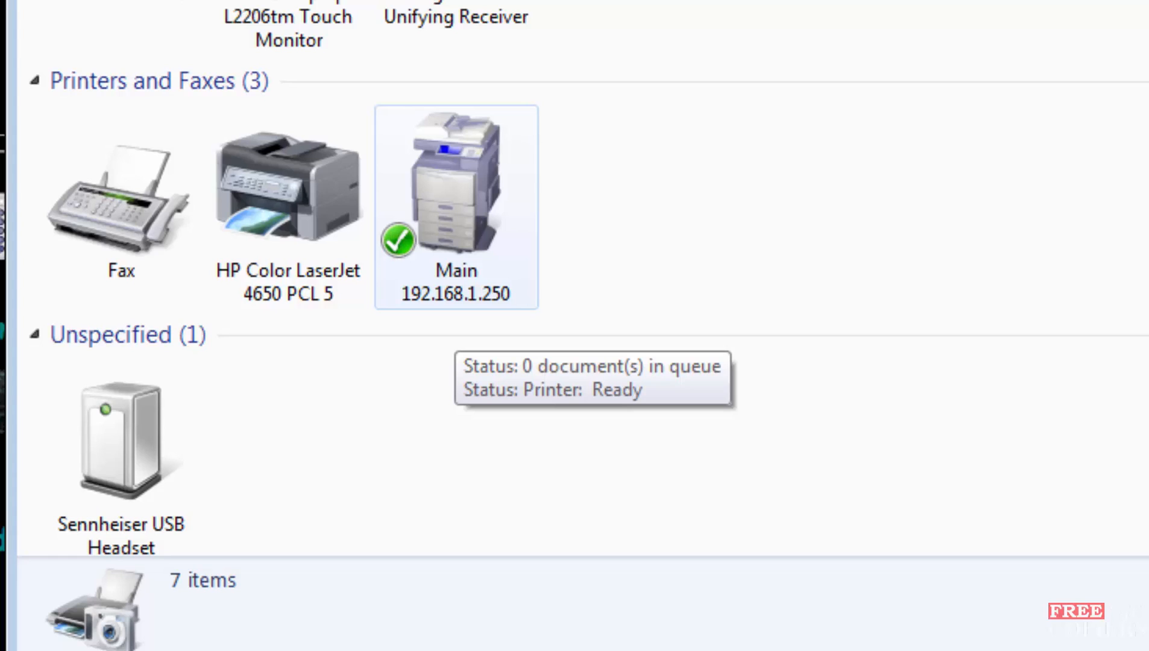
# Bring up Printer properties for the Main 192.168.1.250 printer from its context menu
pyautogui.rightClick(454, 194)
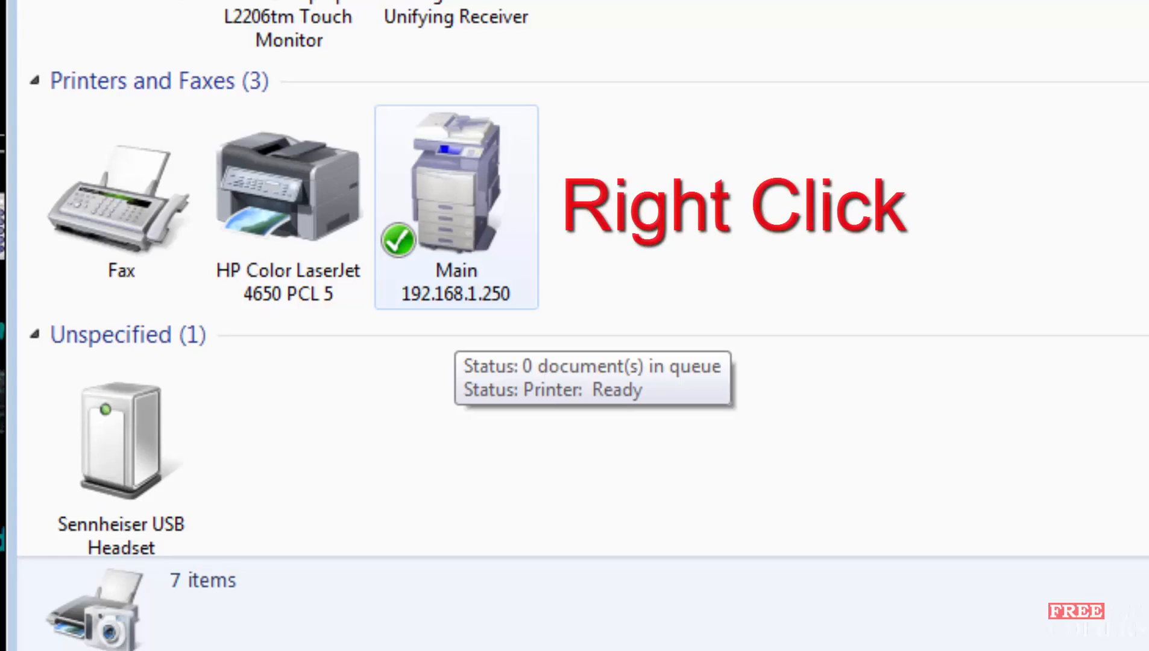
pyautogui.rightClick(454, 184)
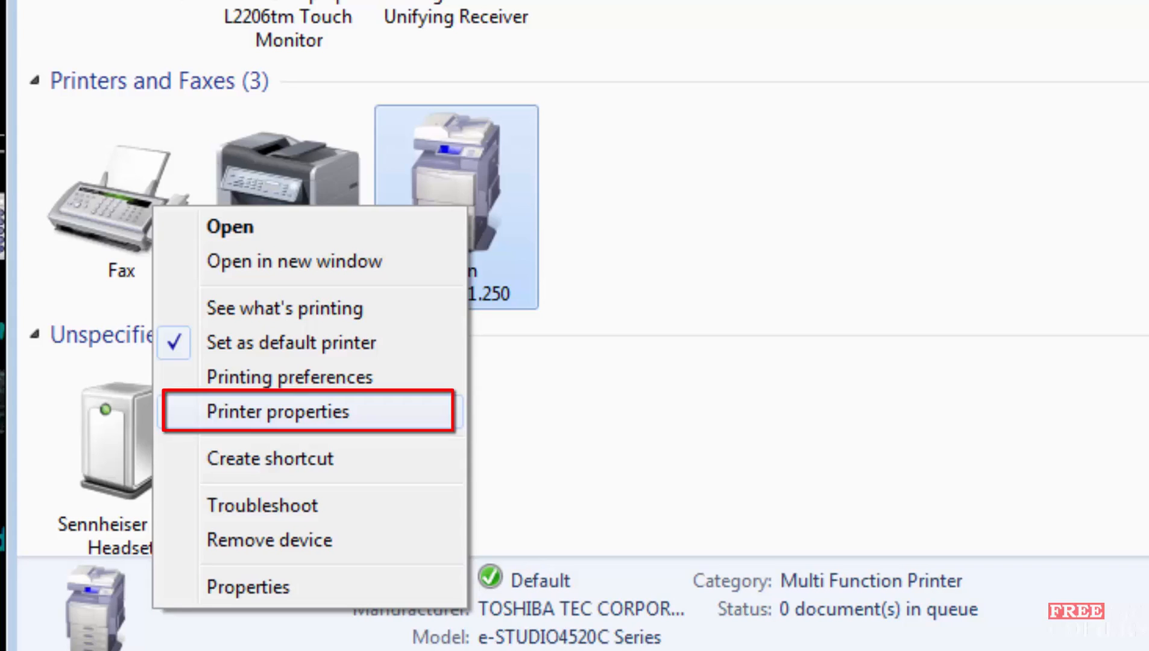
pyautogui.click(277, 411)
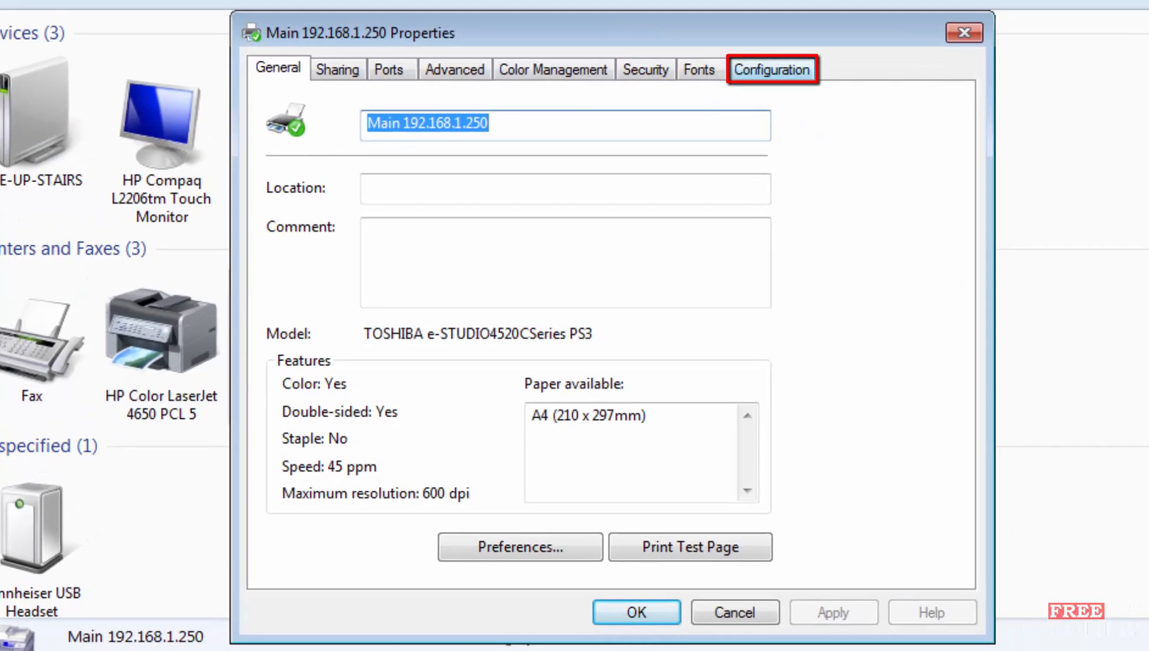
# Review the Configuration details, then reach Printing Preferences from the General page
pyautogui.click(771, 68)
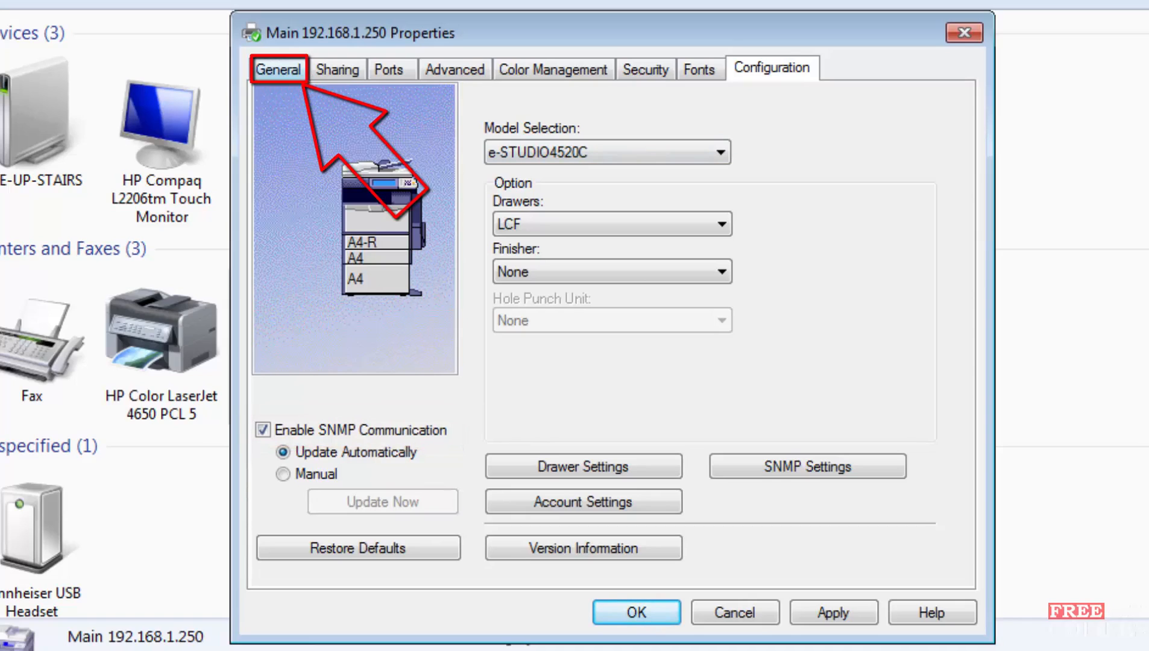
pyautogui.click(277, 68)
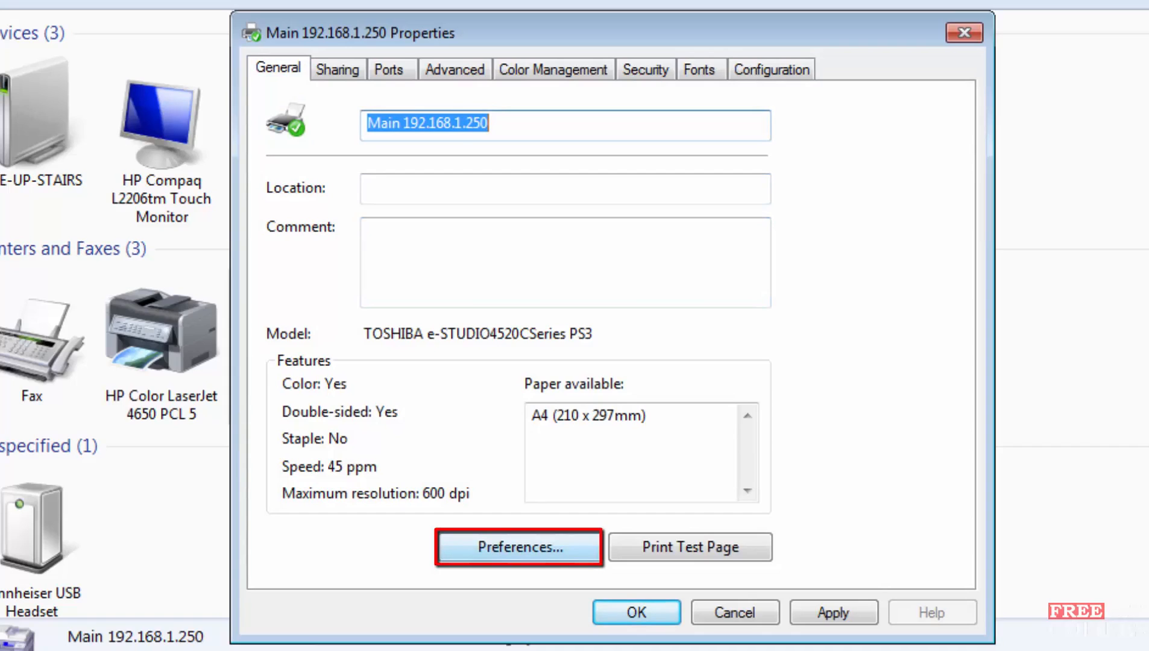
pyautogui.click(518, 546)
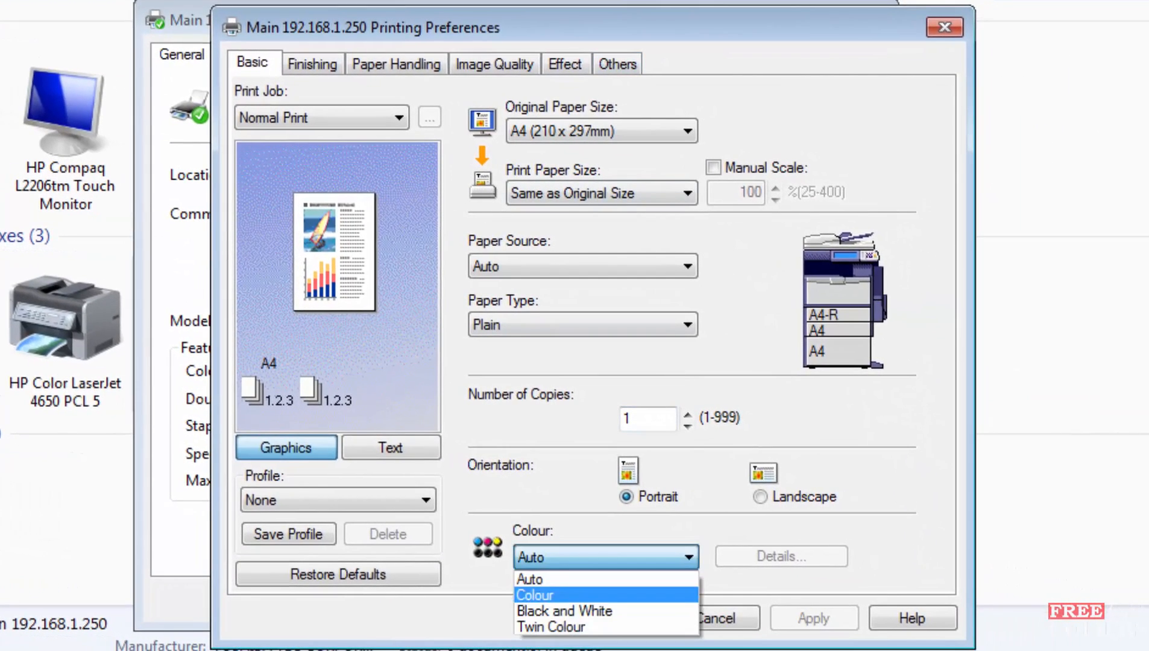
# Choose Black and White as the colour mode on the Basic preferences
pyautogui.click(574, 611)
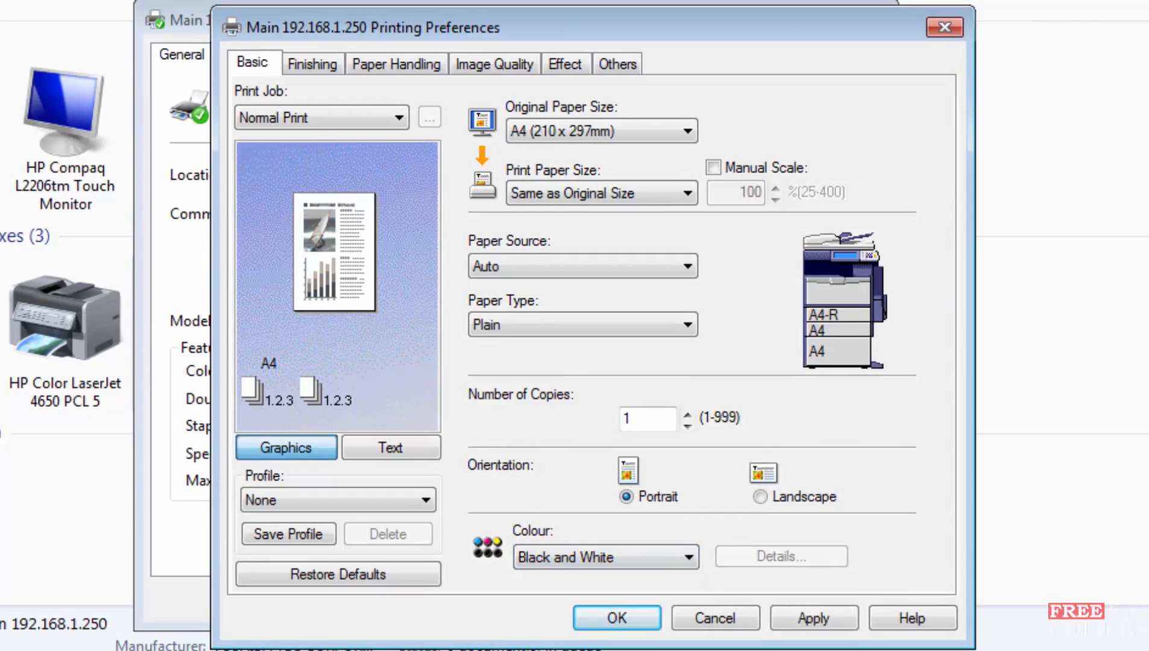
pyautogui.click(605, 557)
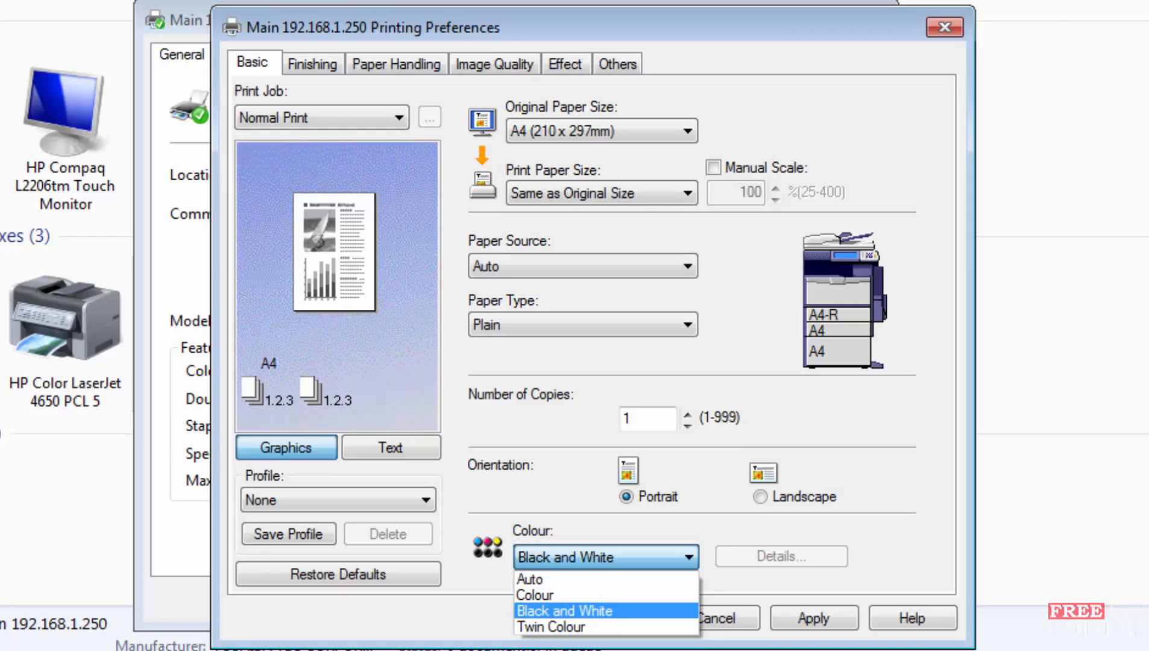
pyautogui.moveTo(529, 578)
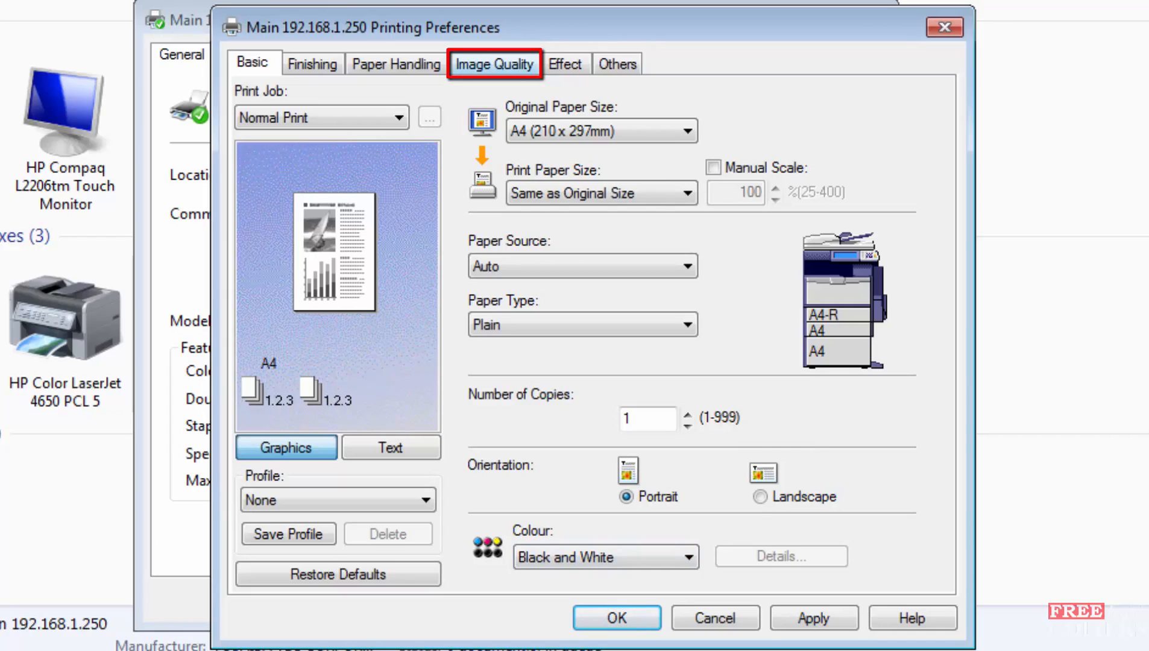
# In Image Quality settings, enable Use Black for All Text and Distinguish Thin Lines
pyautogui.click(493, 62)
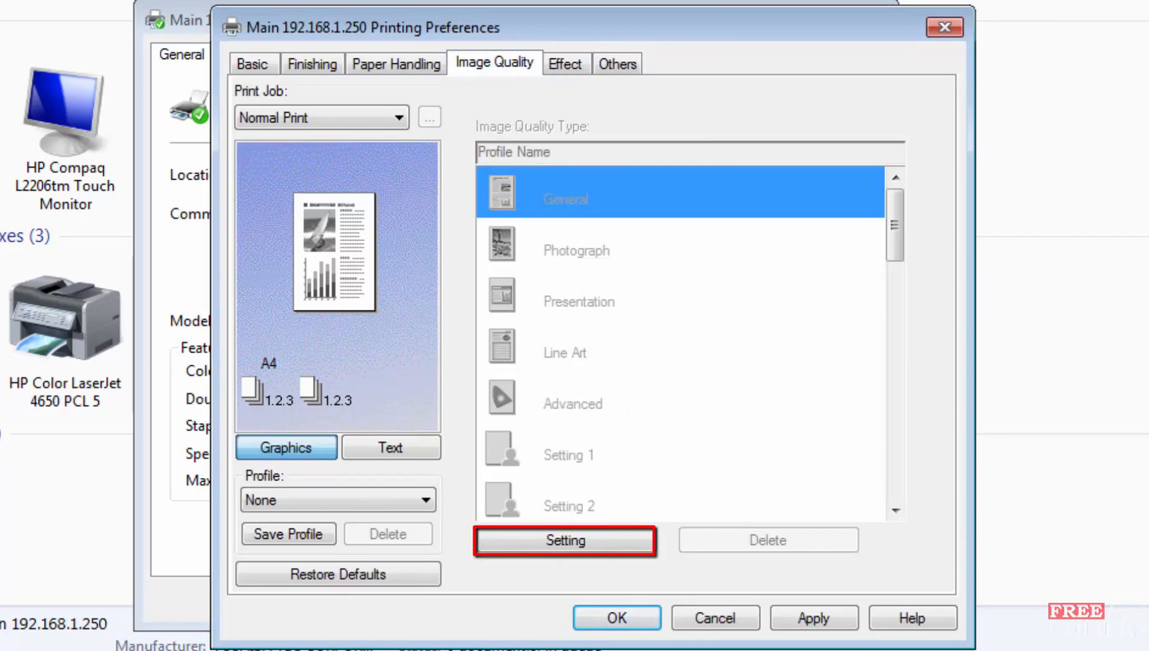
pyautogui.click(564, 540)
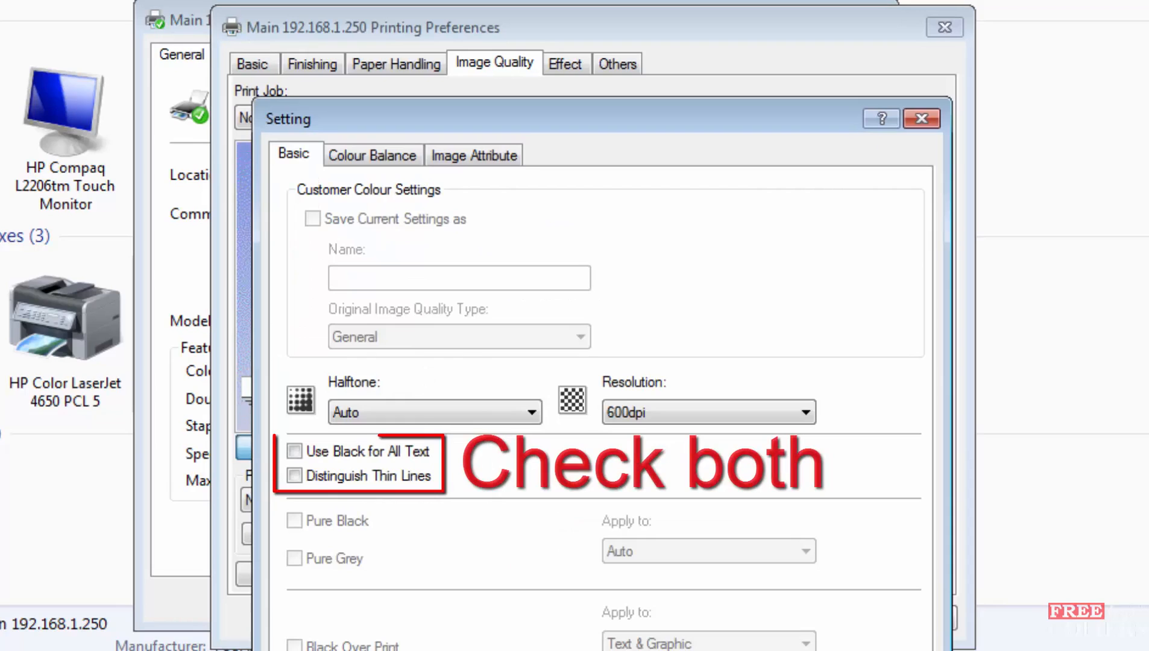
pyautogui.click(295, 451)
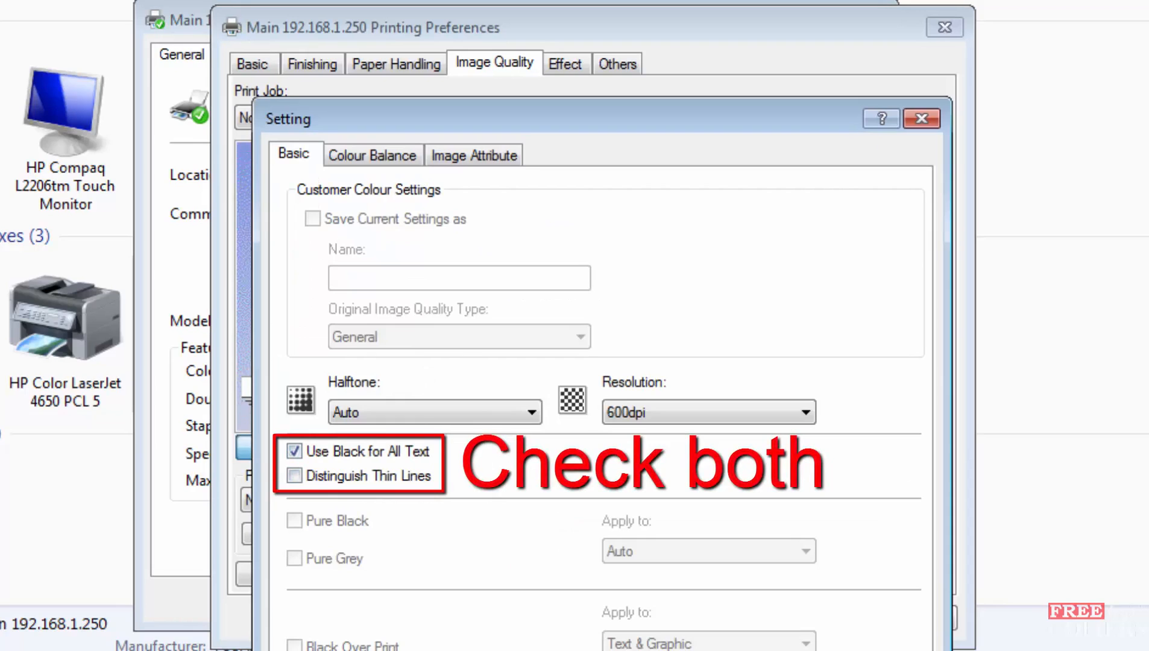
pyautogui.click(295, 475)
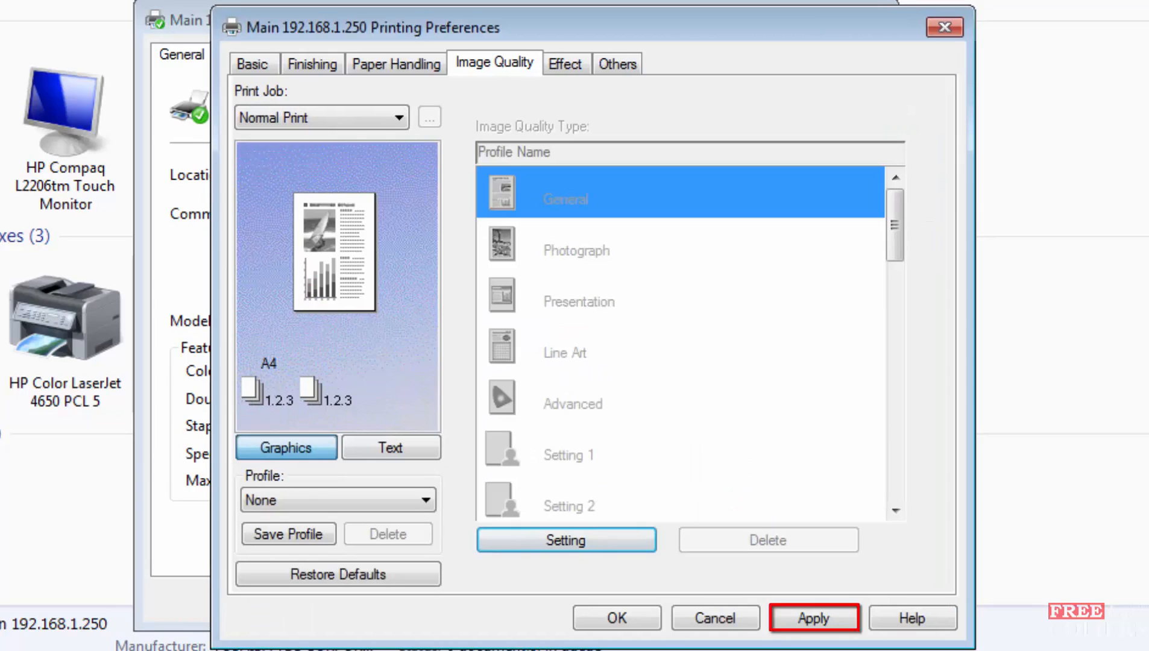
# Apply the printing preferences and close them with OK
pyautogui.click(814, 617)
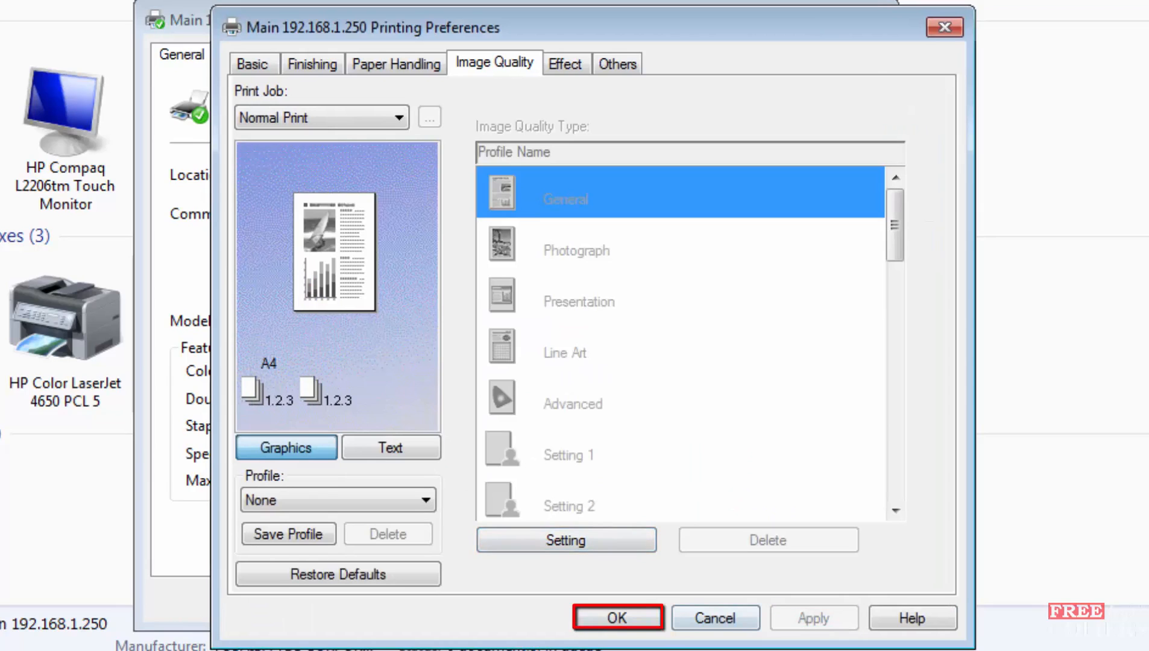
pyautogui.click(618, 618)
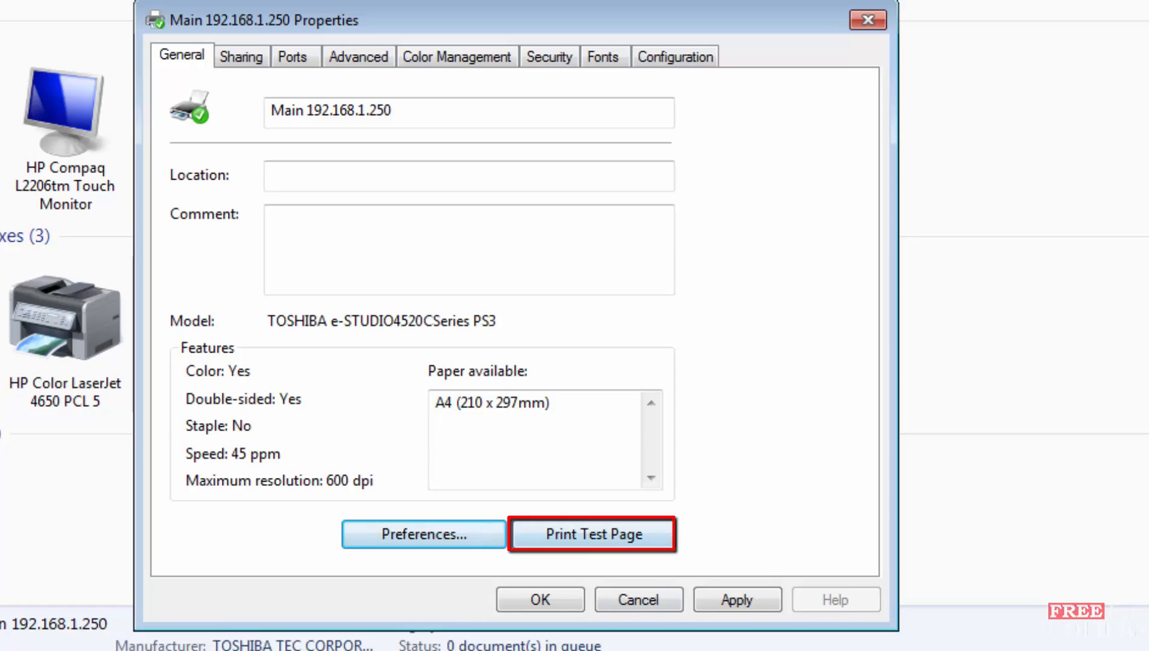
# Send a test page to Main 192.168.1.250 from the General properties page
pyautogui.click(592, 535)
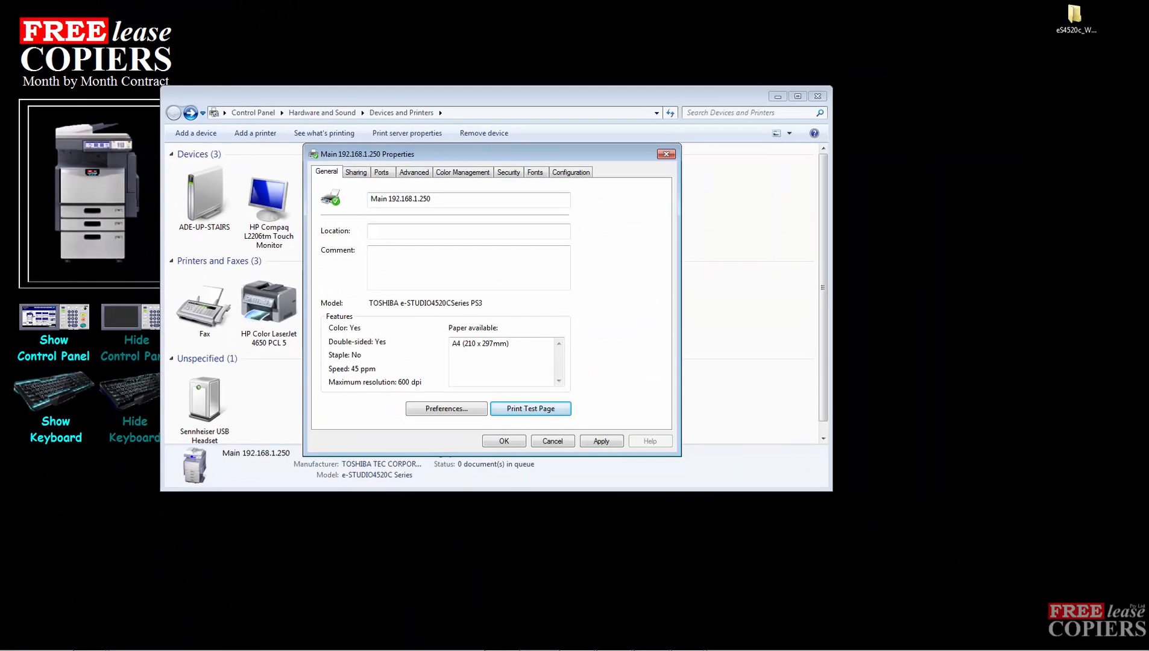
pyautogui.moveTo(666, 155)
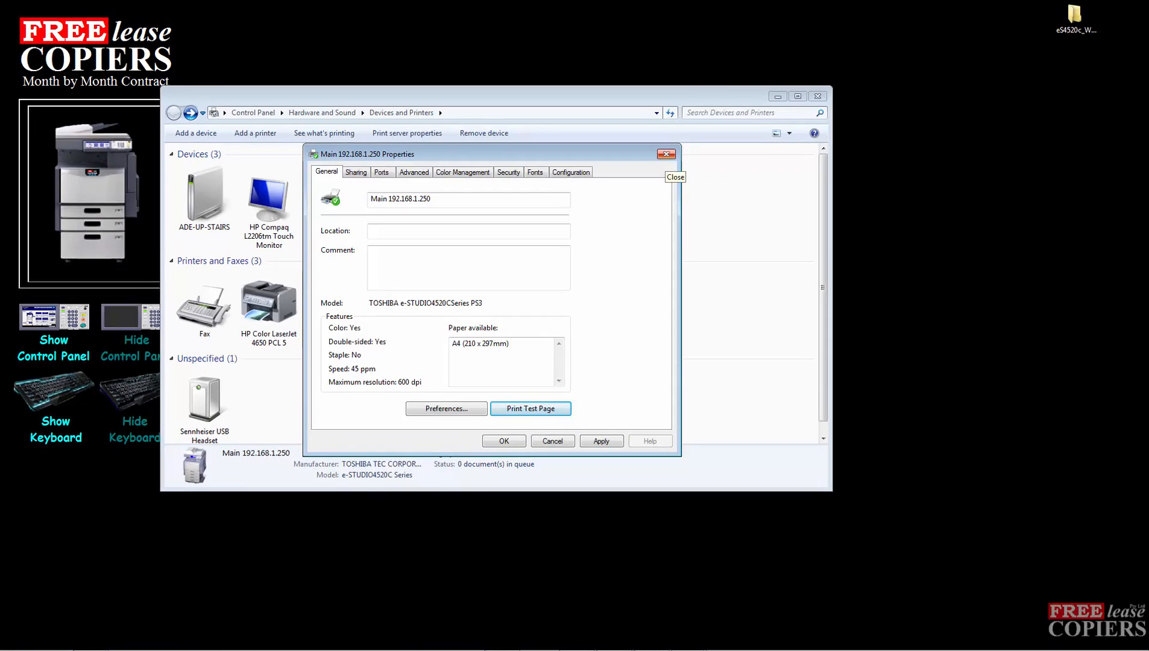